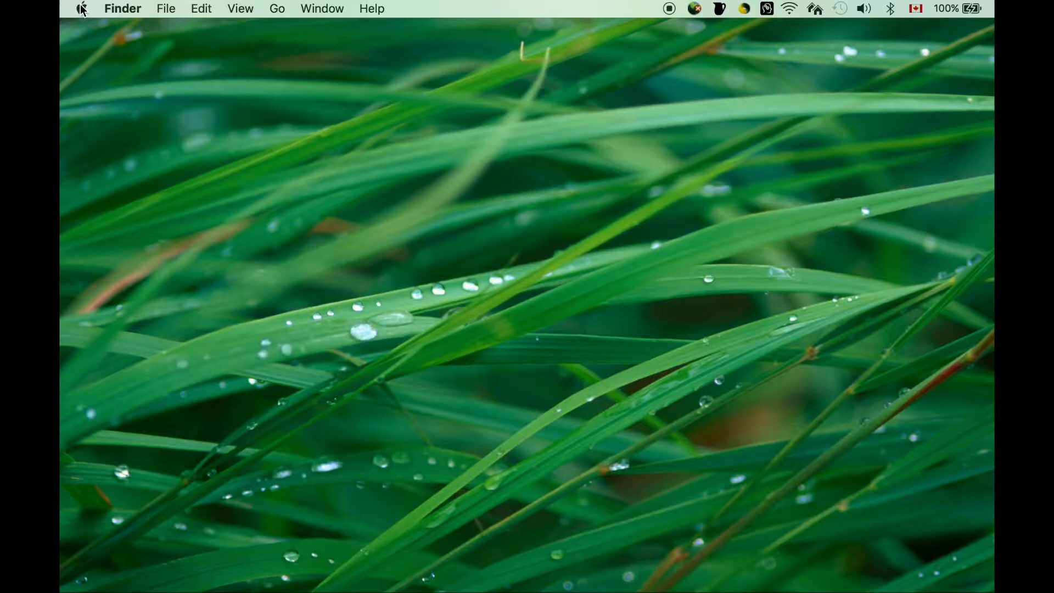
- Launch System Preferences from the Apple menu, showing all preference panes
left_click(80, 8)
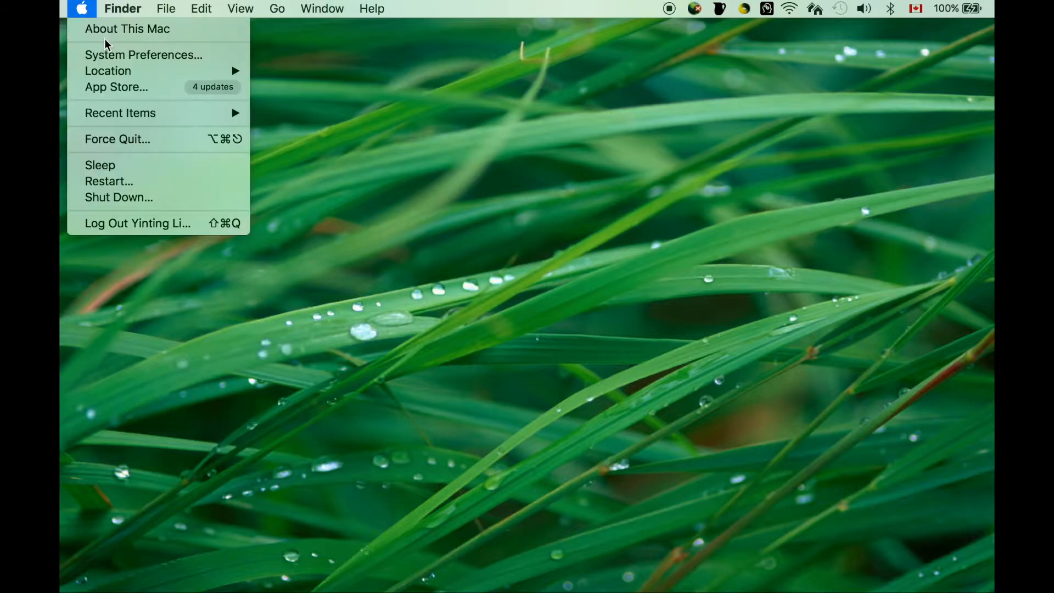
left_click(143, 55)
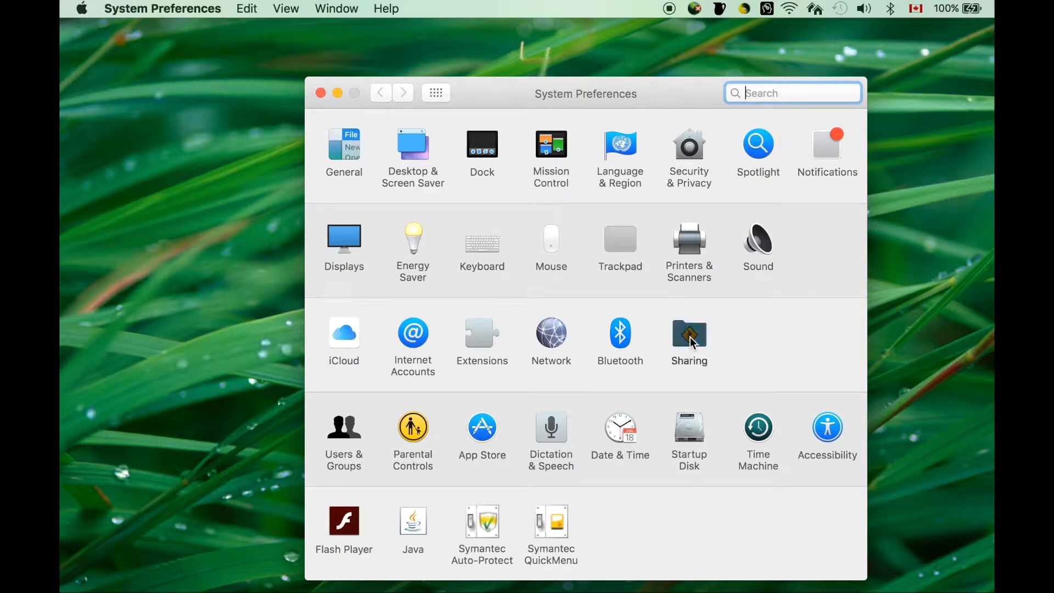
- Set Internet Sharing to share Thunderbolt Ethernet 2 to computers over Wi-Fi
left_click(688, 332)
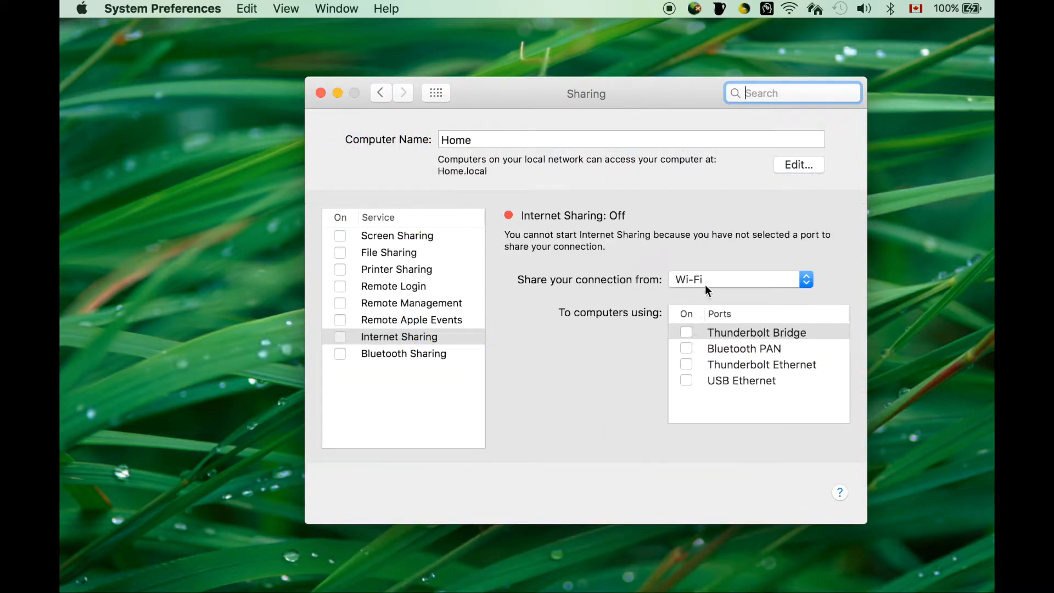
mouse_move(732, 278)
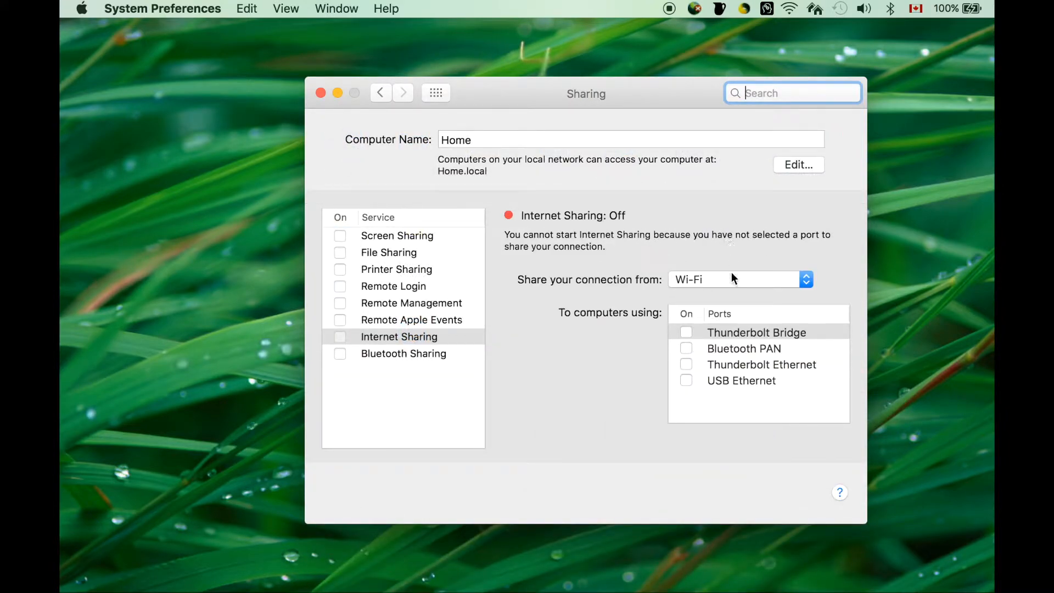
left_click(739, 279)
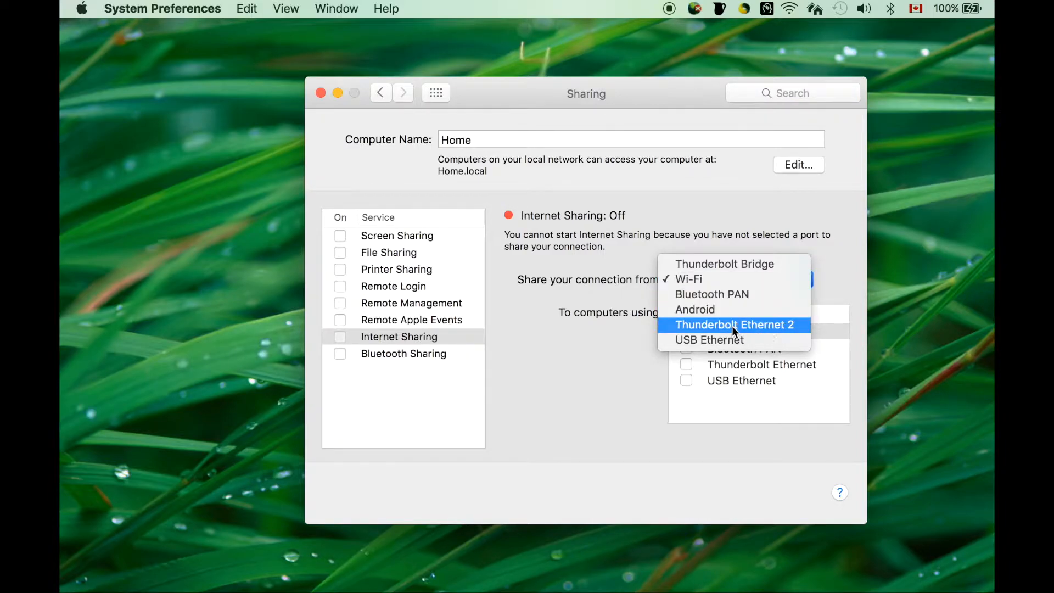
left_click(735, 325)
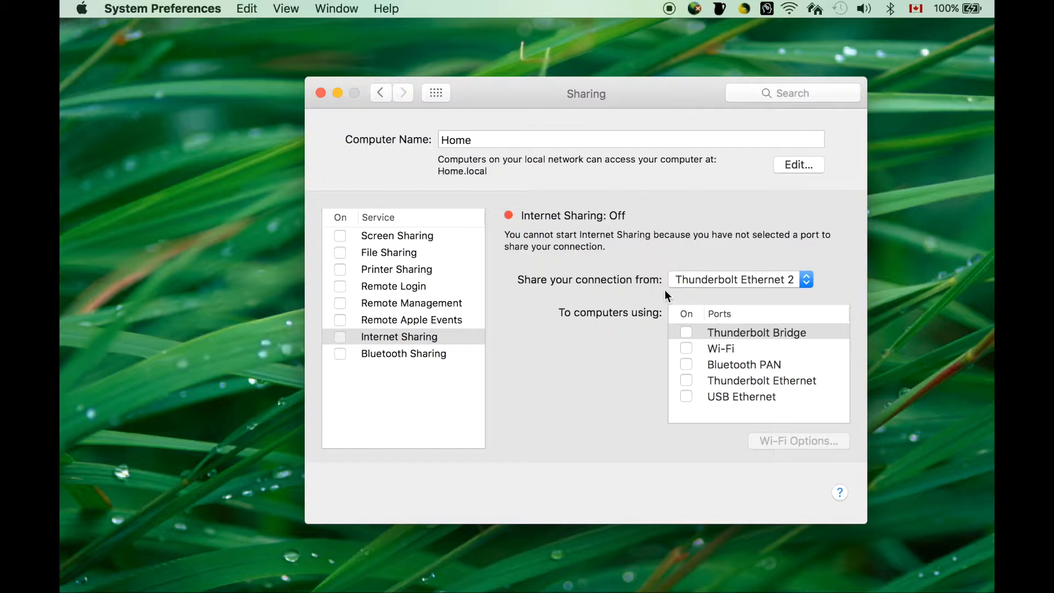
mouse_move(674, 343)
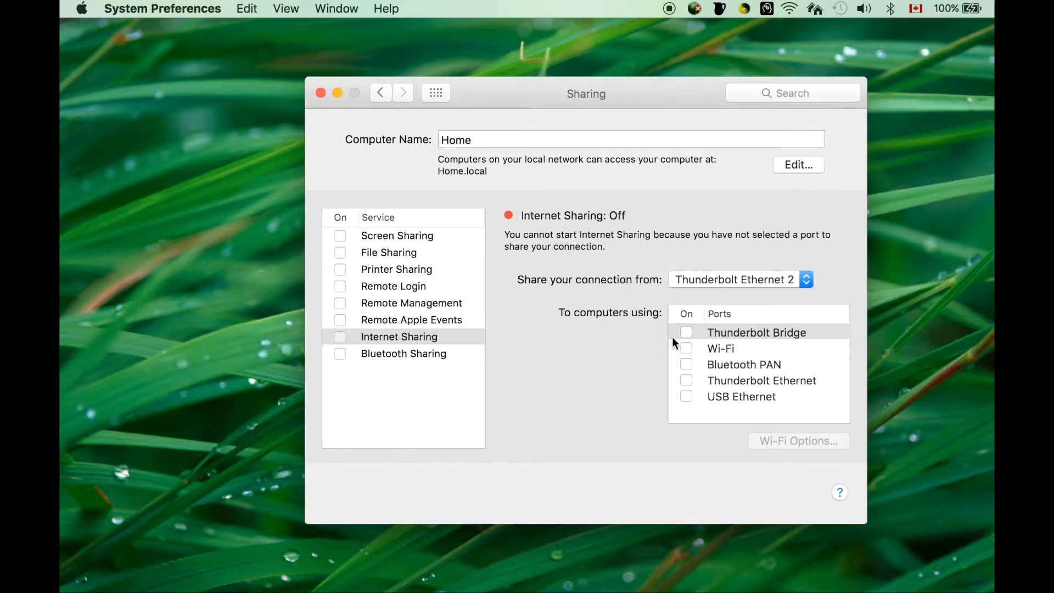
left_click(686, 348)
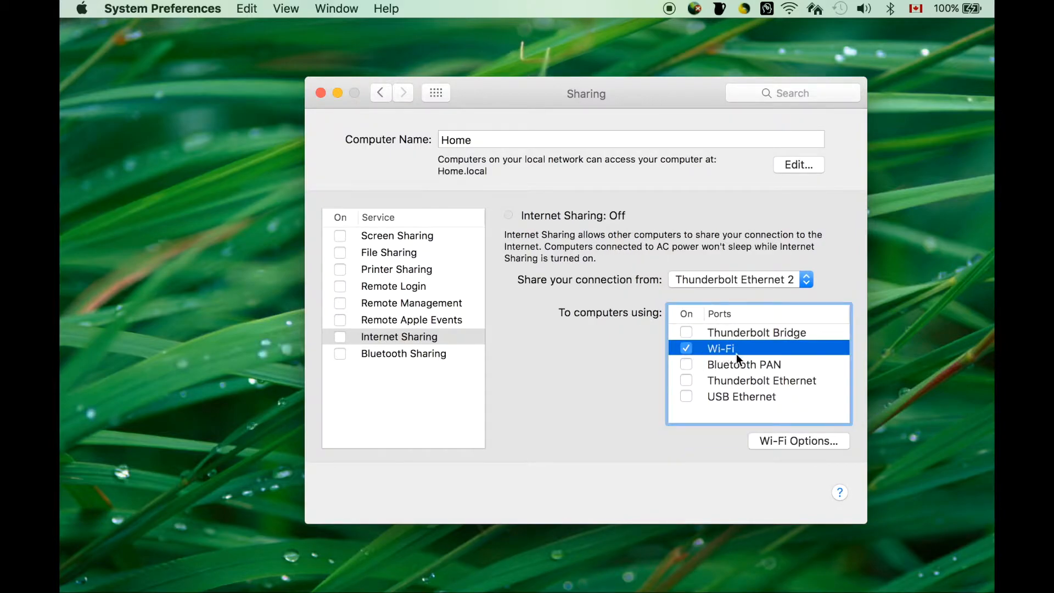
- Configure the shared Wi-Fi network 'hometown' with WPA2 Personal security and a password
left_click(798, 441)
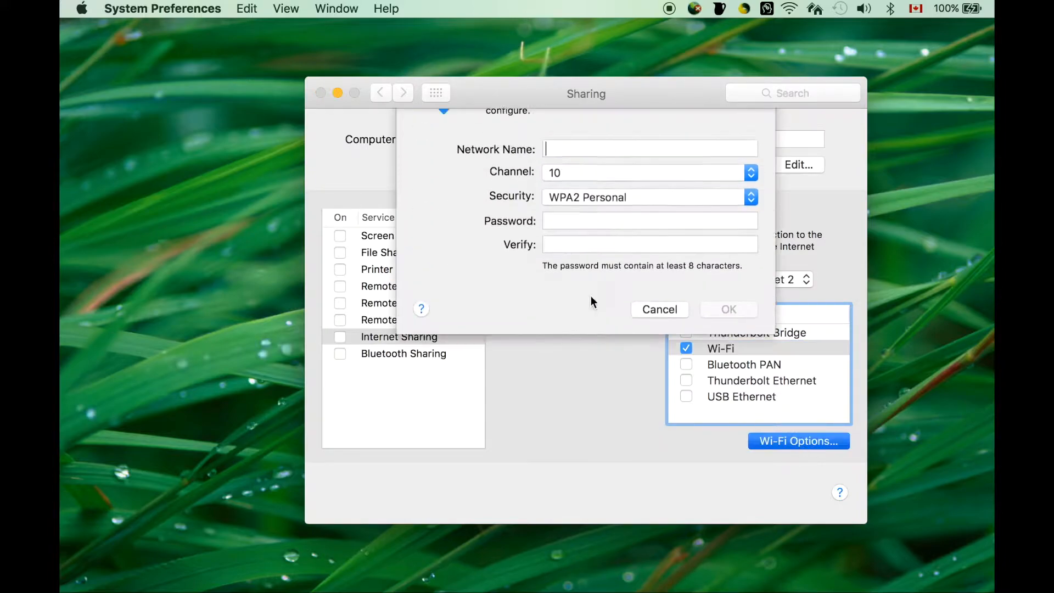
type("hom")
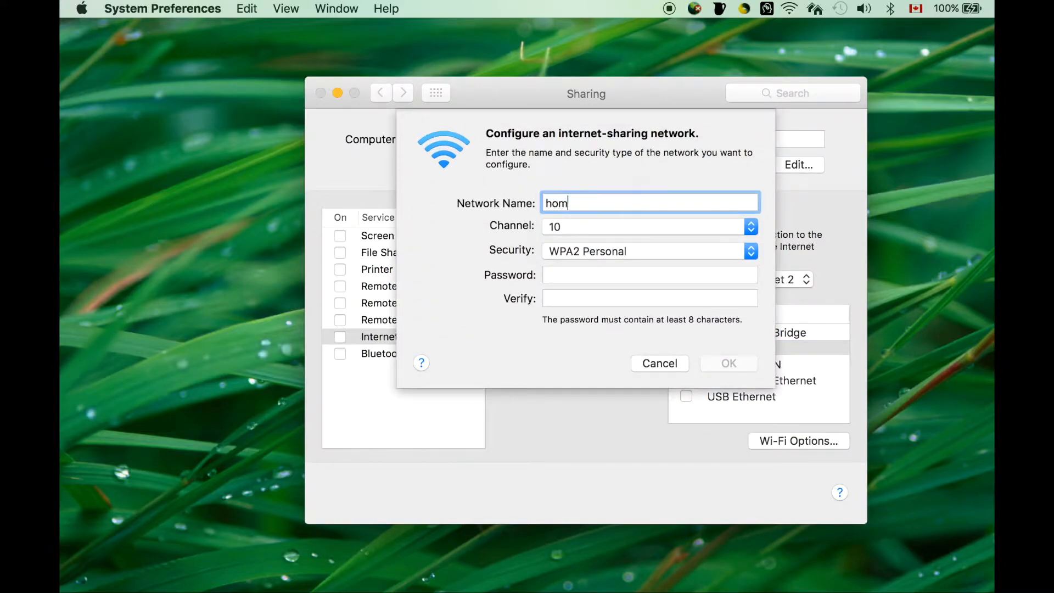
type("etown")
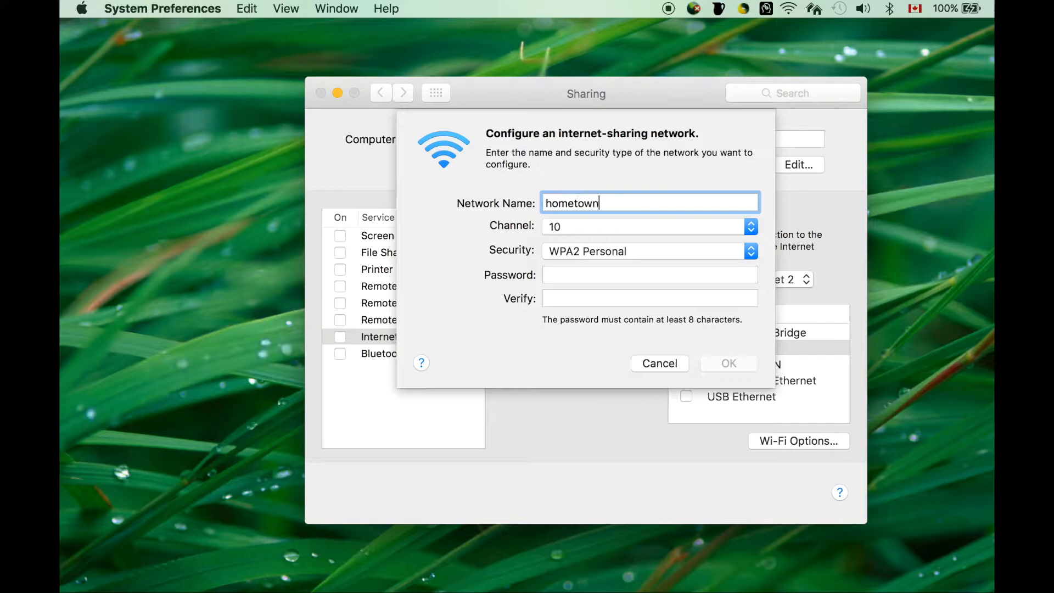
left_click(650, 275)
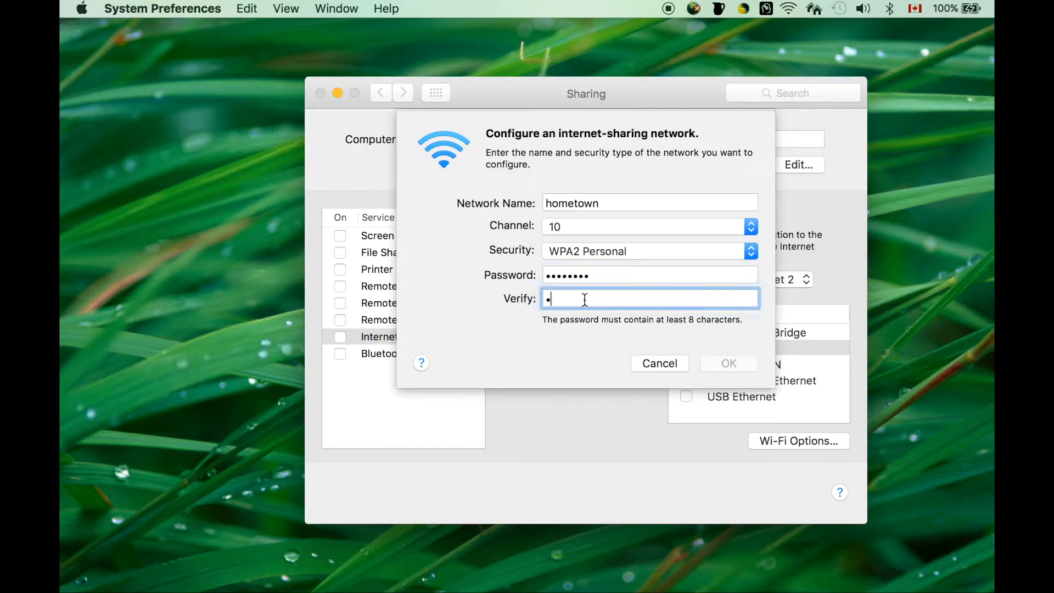
type("•••••••")
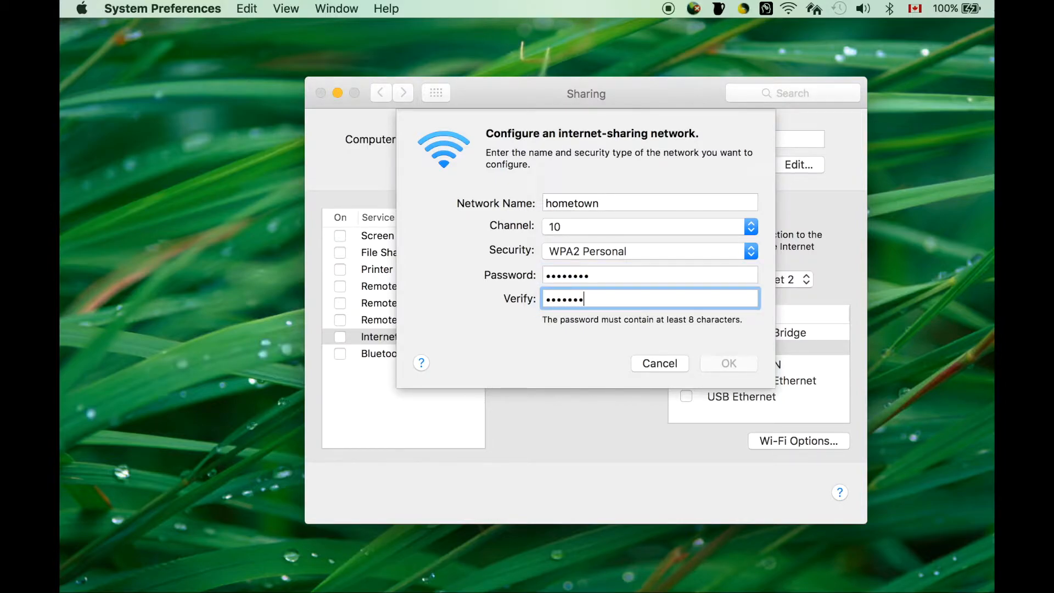
left_click(659, 363)
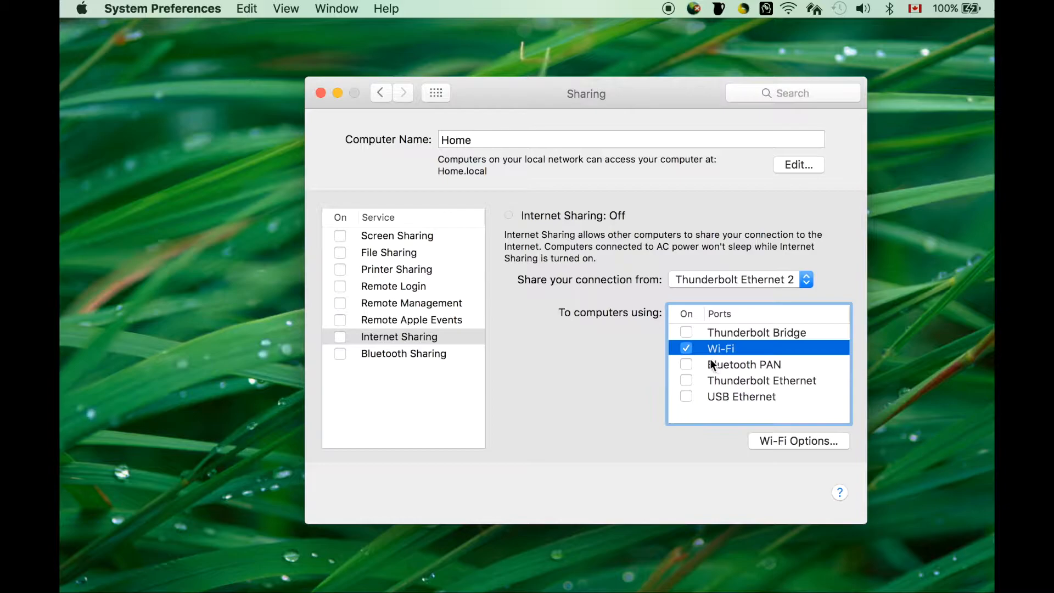
mouse_move(753, 121)
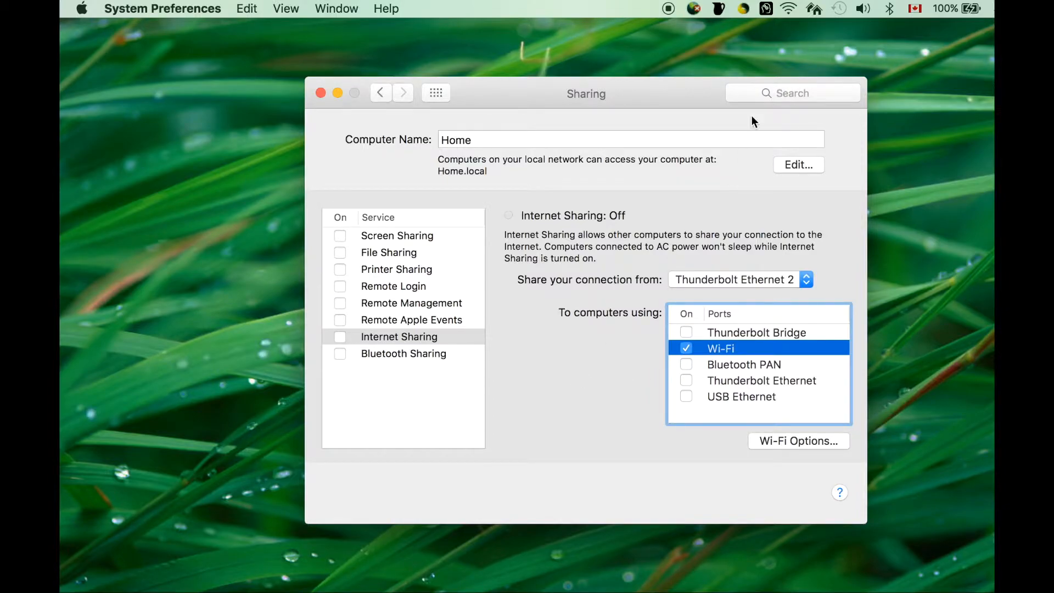
mouse_move(789, 16)
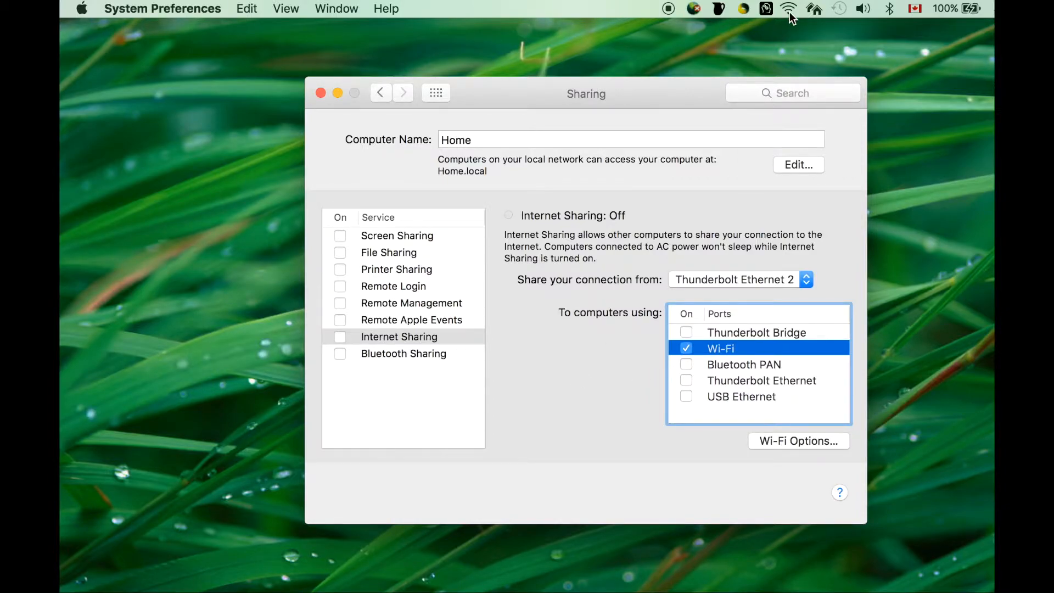
- Start Internet Sharing, verify 'hometown' is broadcasting in the Wi-Fi menu, and close Sharing
left_click(789, 9)
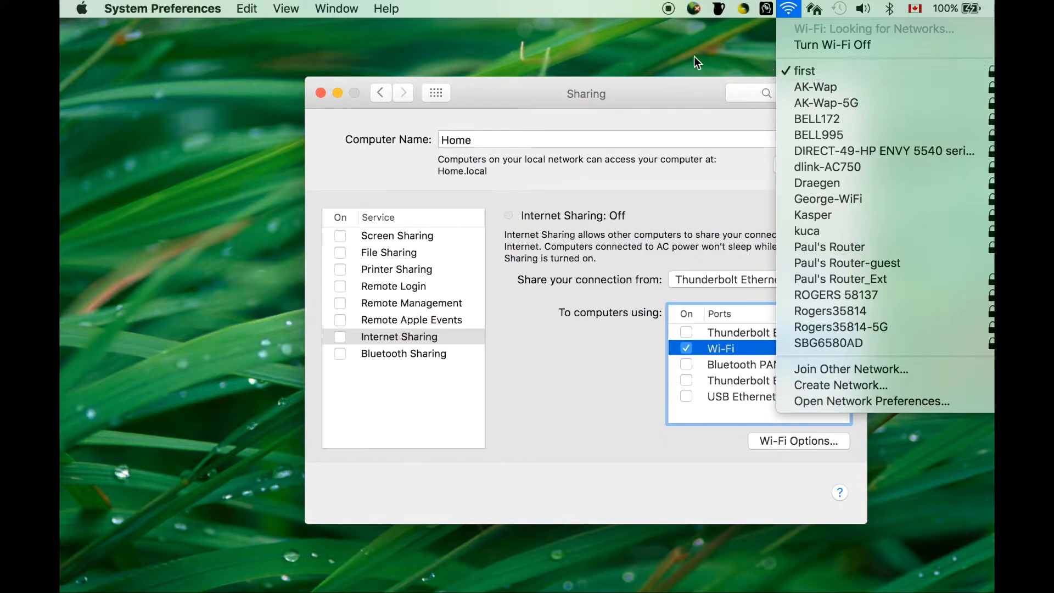
left_click(340, 338)
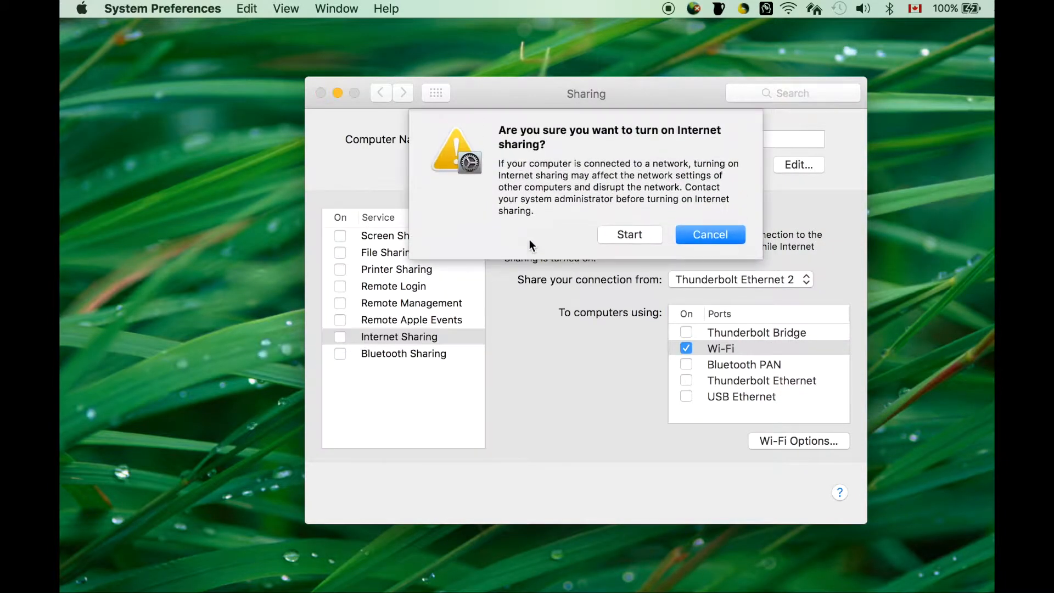
left_click(628, 234)
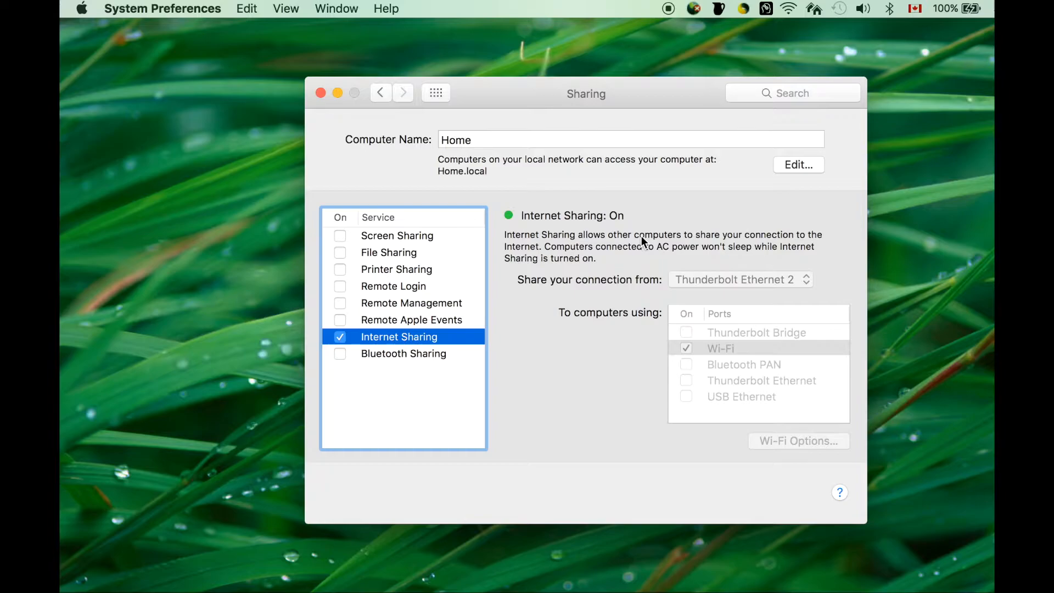
mouse_move(788, 14)
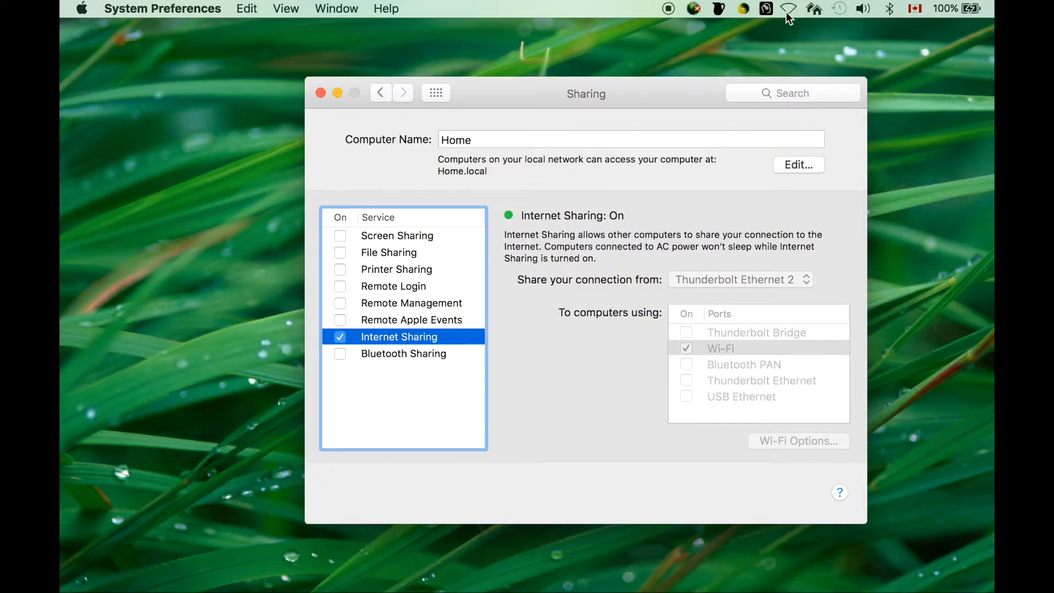
mouse_move(792, 14)
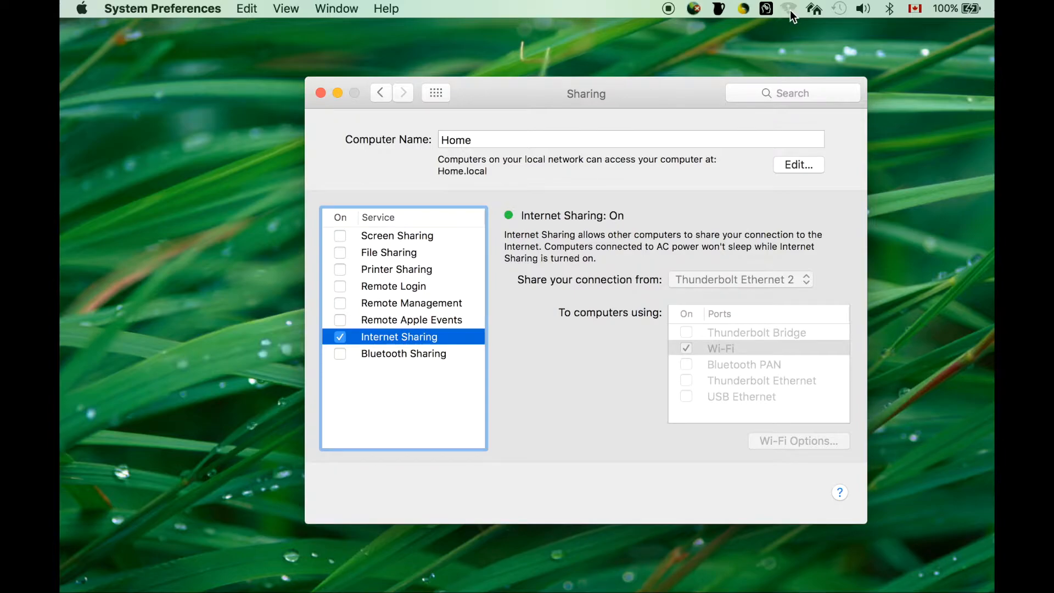
left_click(788, 9)
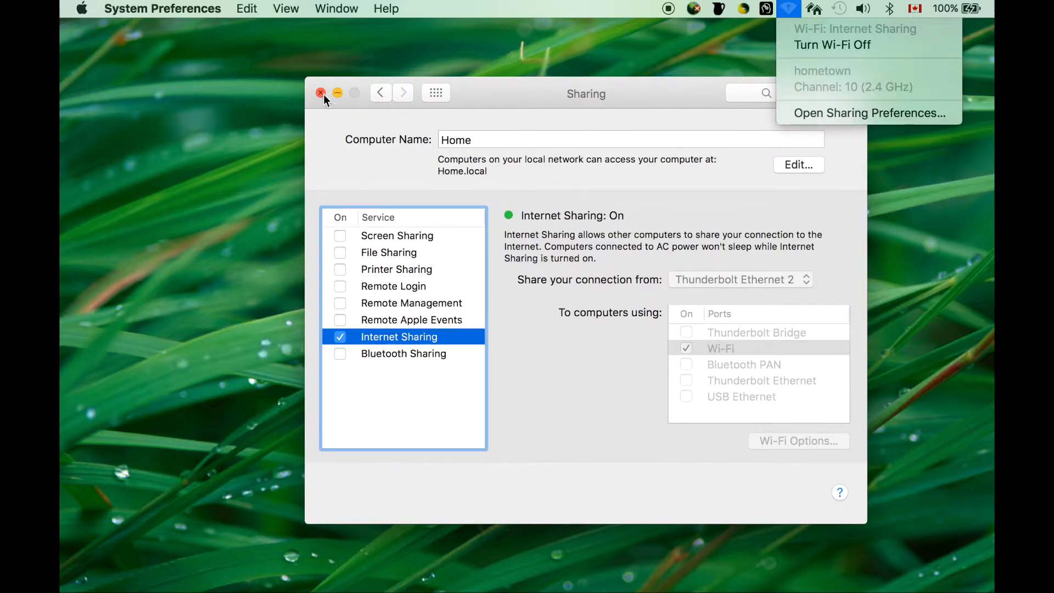
left_click(322, 92)
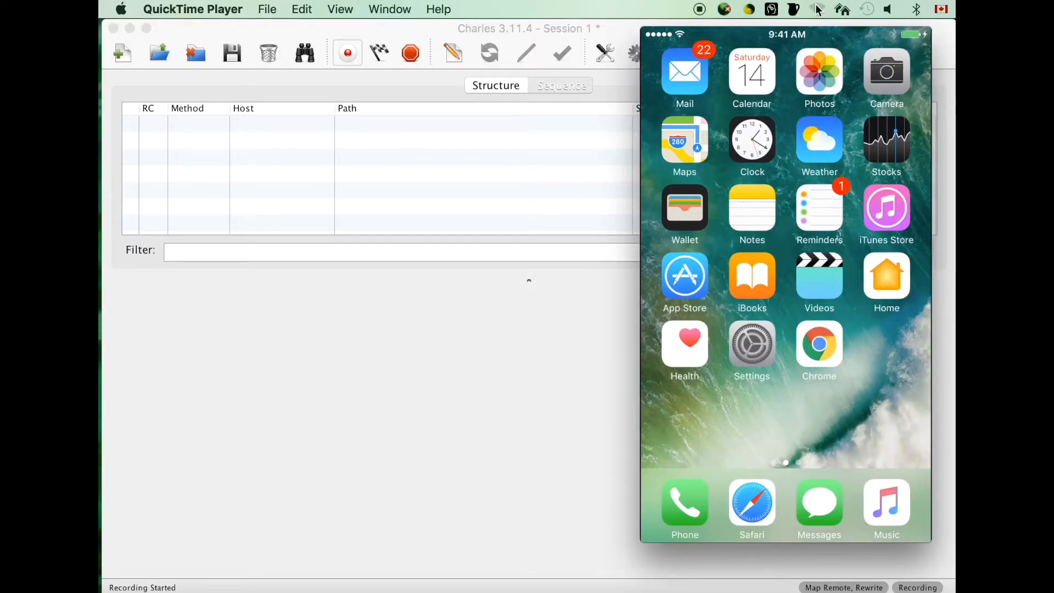
- Display the Mac's local IP address 169.254.87.218 via Charles Help > Local IP Address
left_click(818, 8)
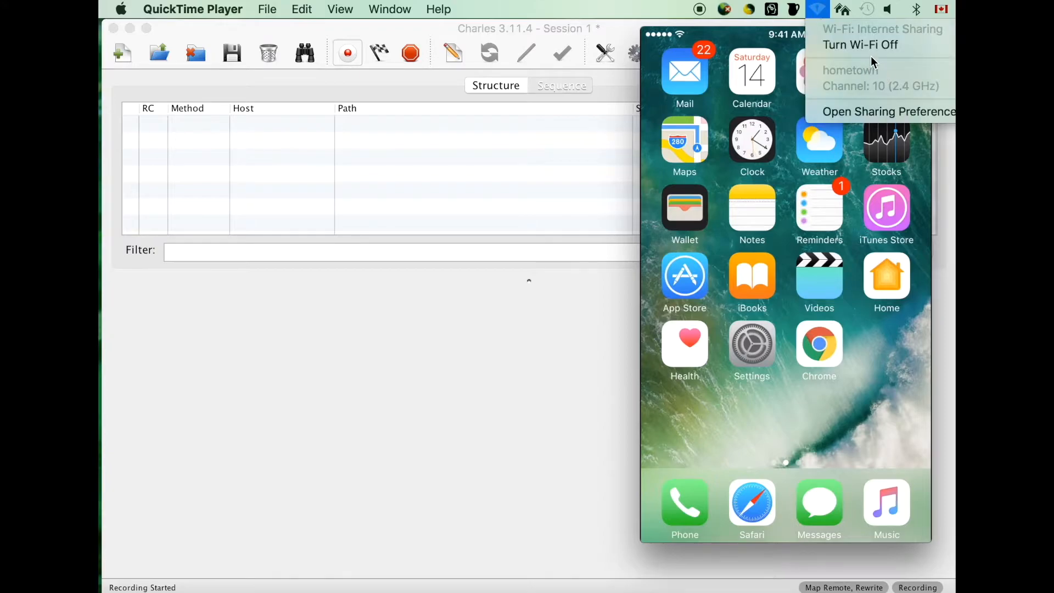
left_click(472, 9)
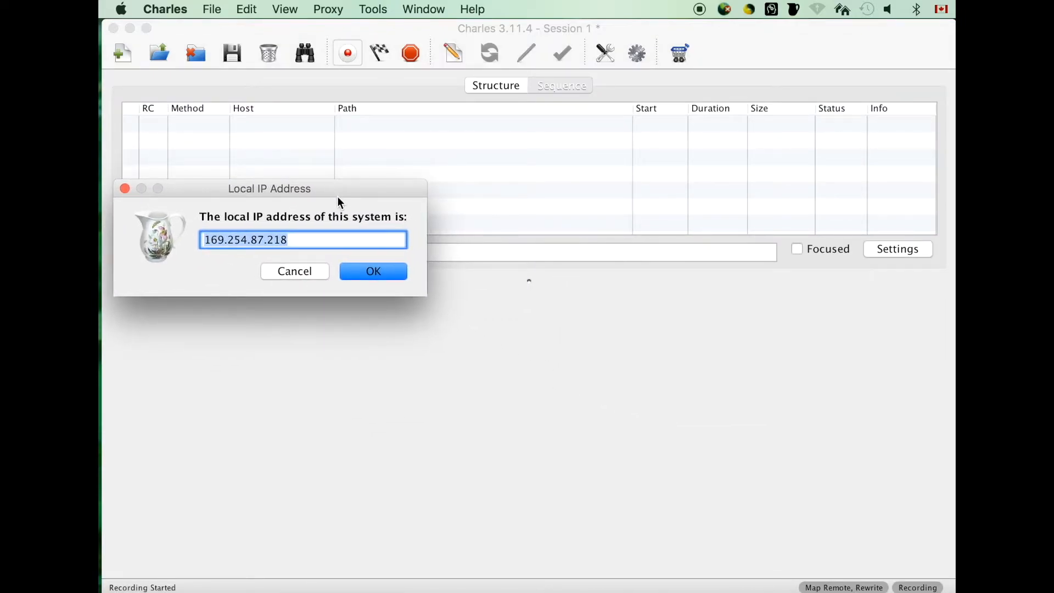
mouse_move(649, 469)
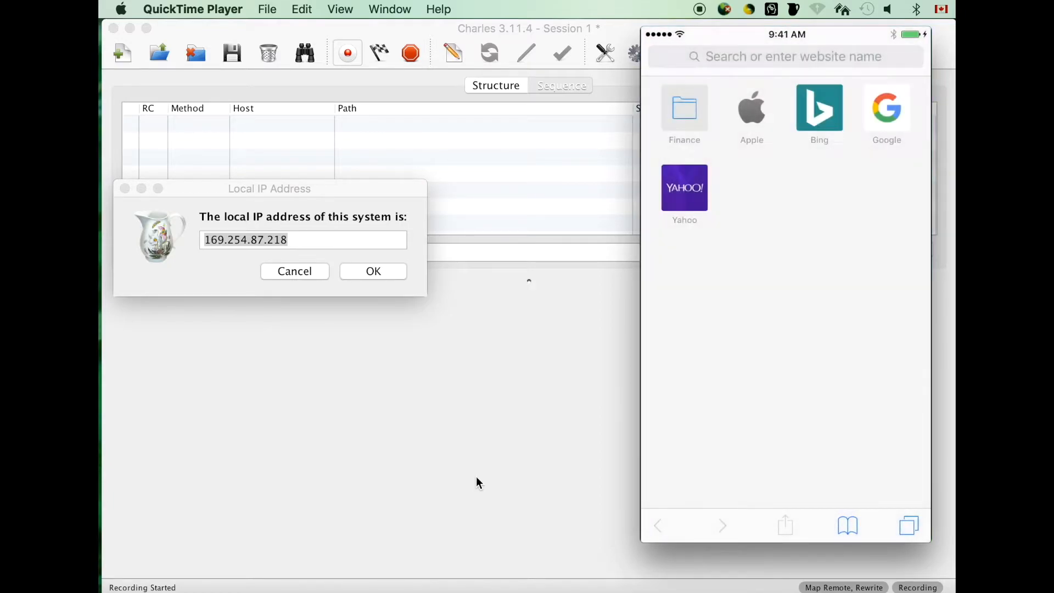
mouse_move(481, 492)
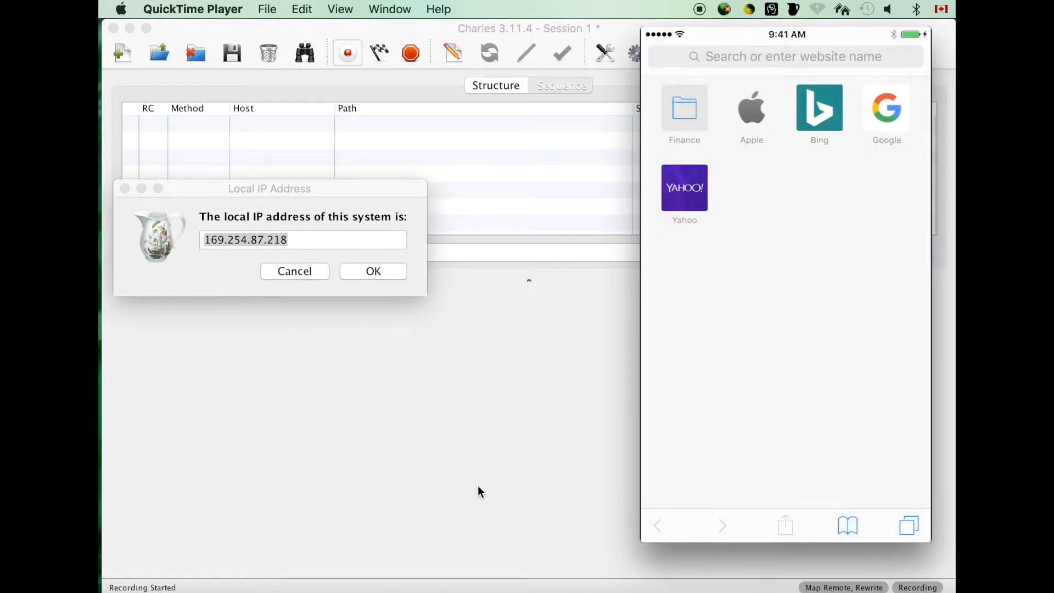
- Load google.ca in Safari on the mirrored iPhone from the Google favourite
left_click(886, 108)
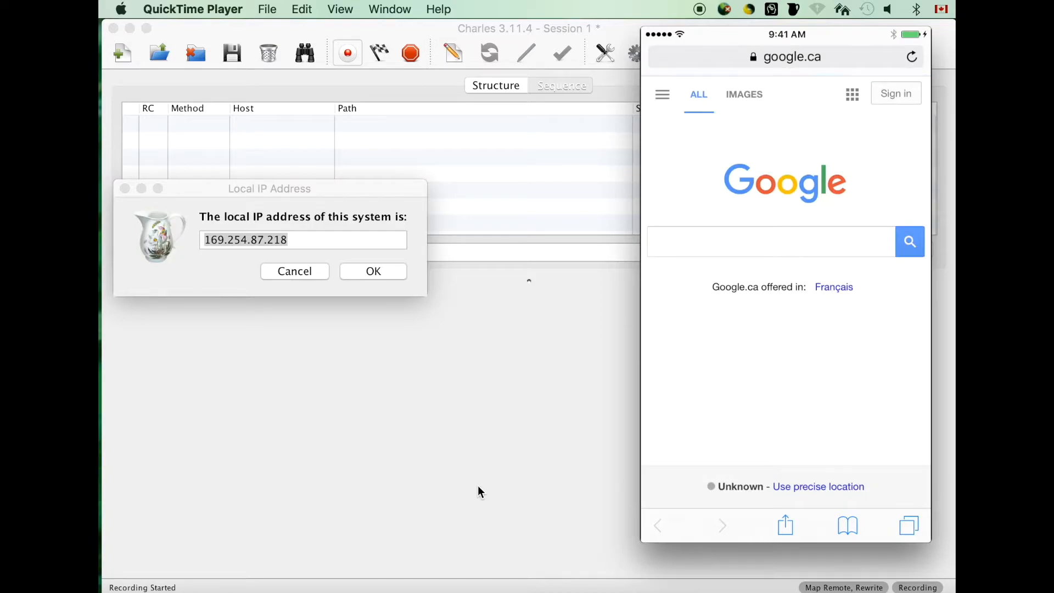
mouse_move(431, 148)
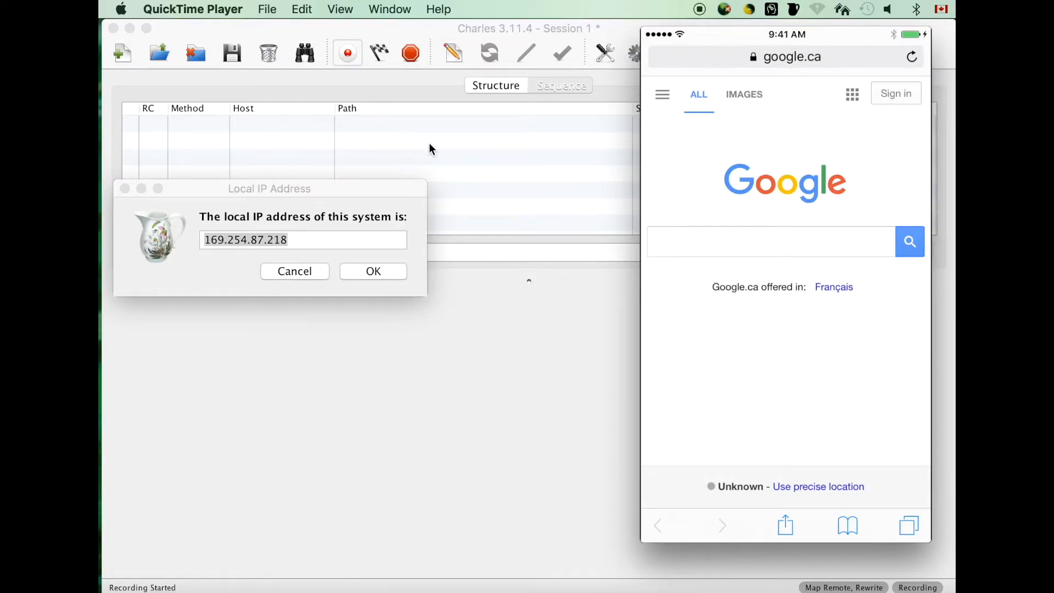
mouse_move(481, 270)
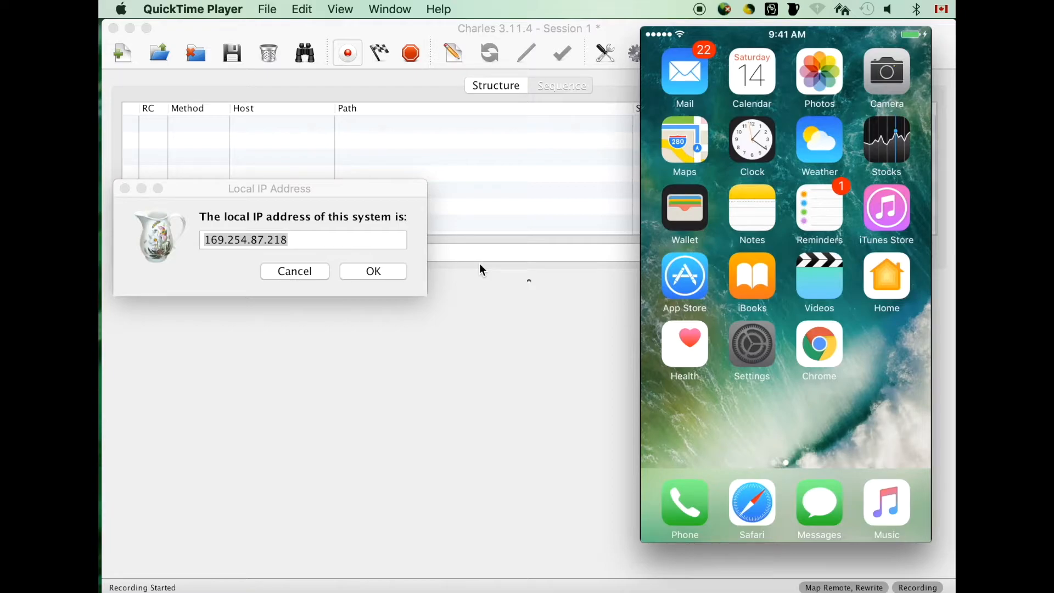
- Join the iPhone to the 'hometown' Wi-Fi network and show its details page
left_click(751, 344)
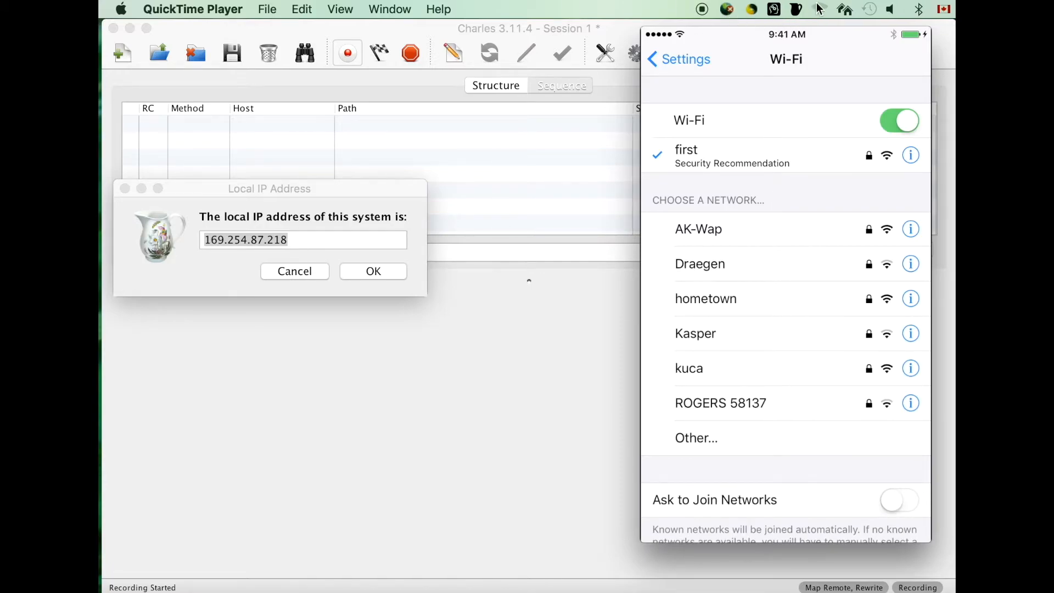
left_click(819, 9)
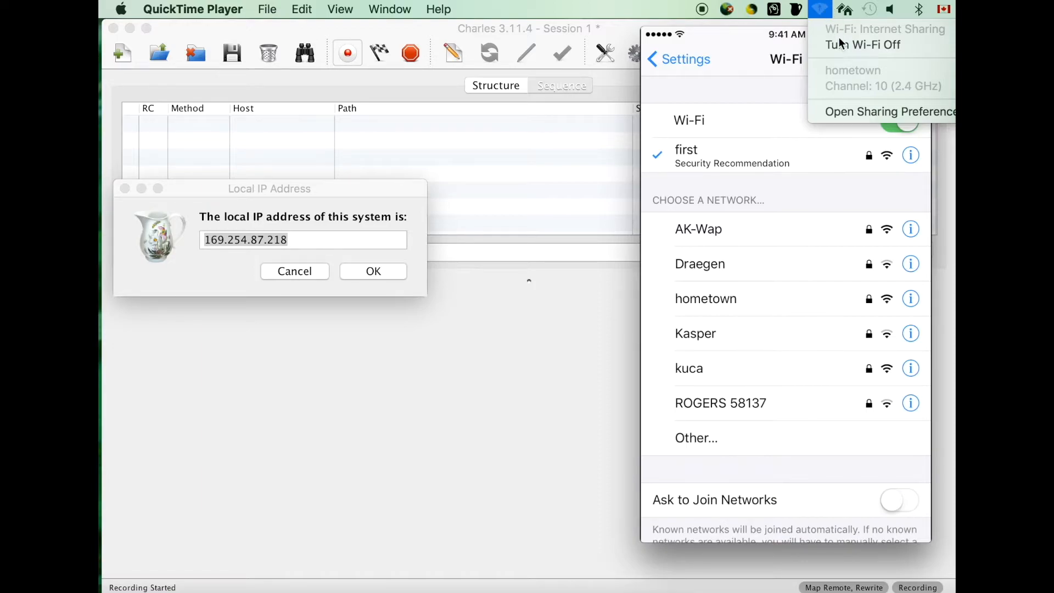
mouse_move(631, 8)
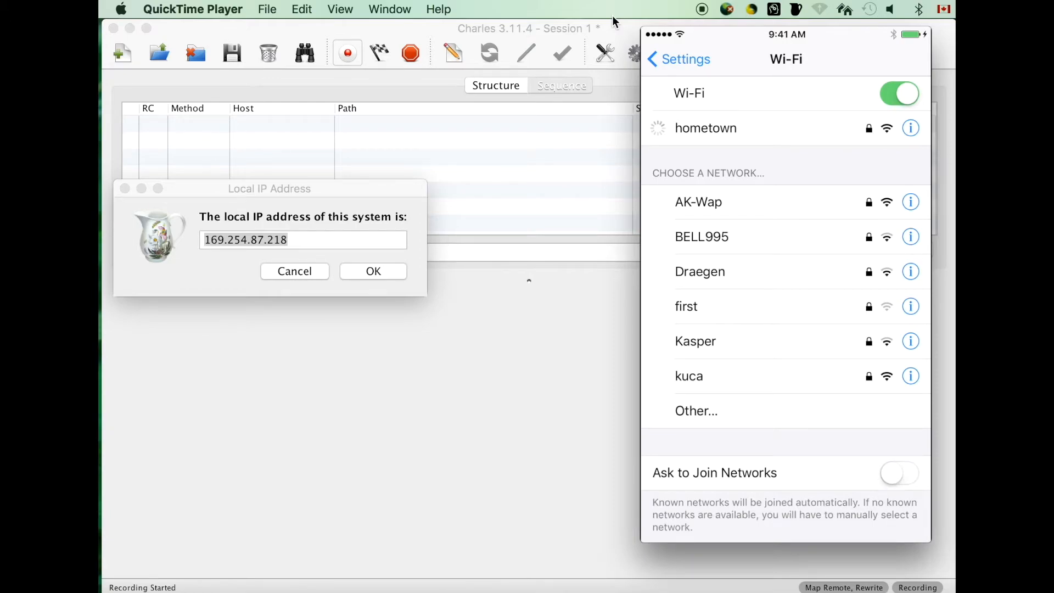
left_click(706, 127)
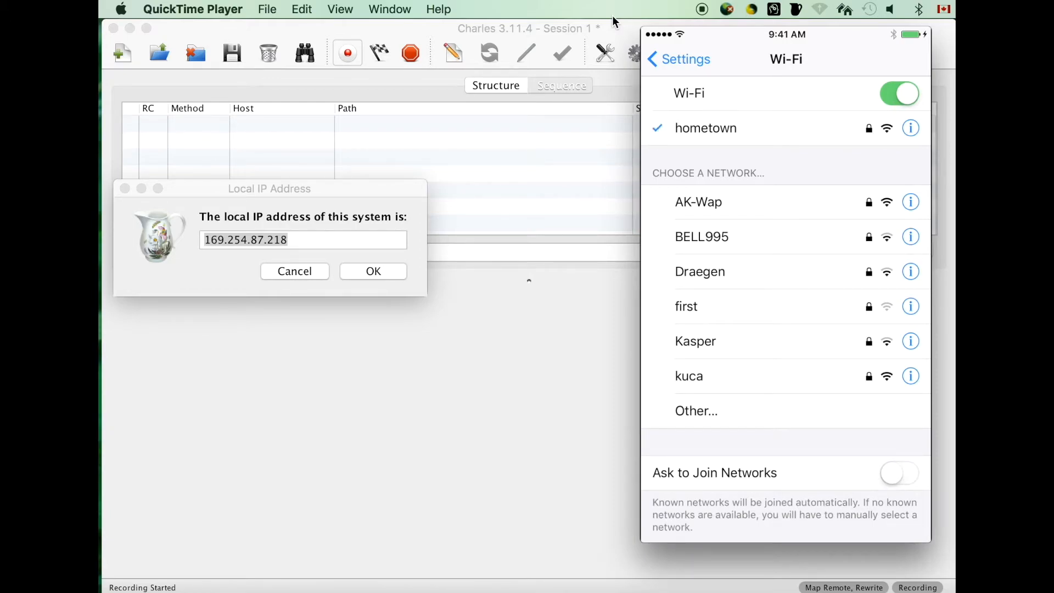
left_click(911, 128)
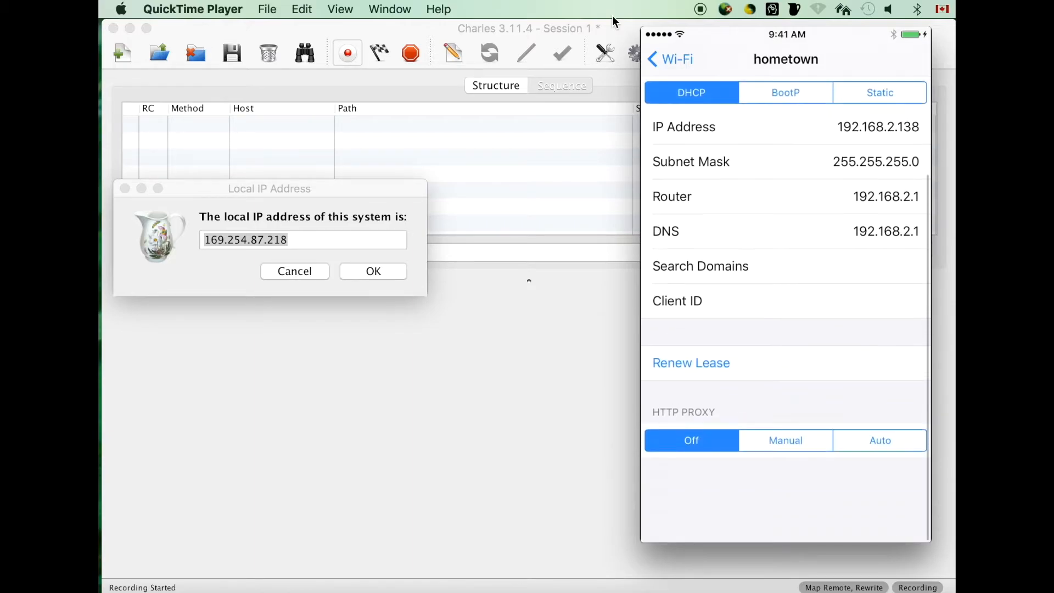
- Set the iPhone's HTTP proxy to Manual with server 169.254.87.218, port 8888, then return to Safari
left_click(784, 440)
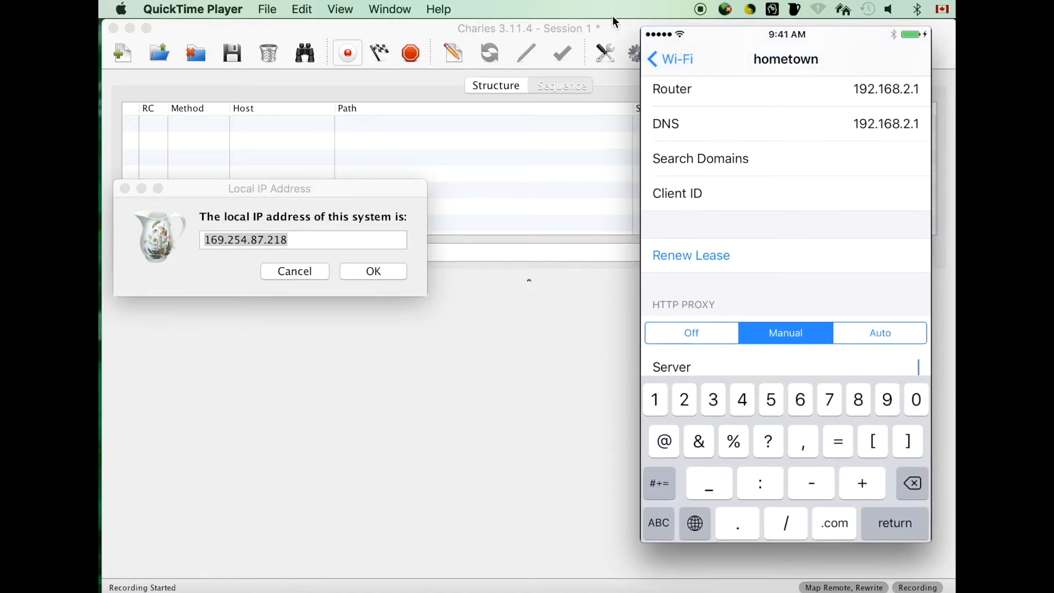
left_click(800, 400)
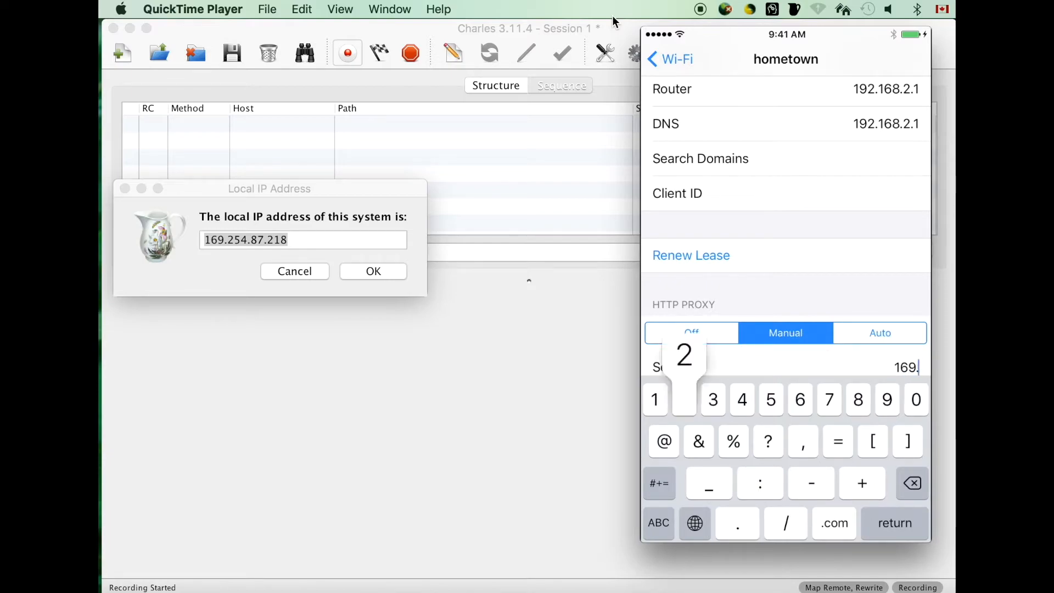
left_click(684, 400)
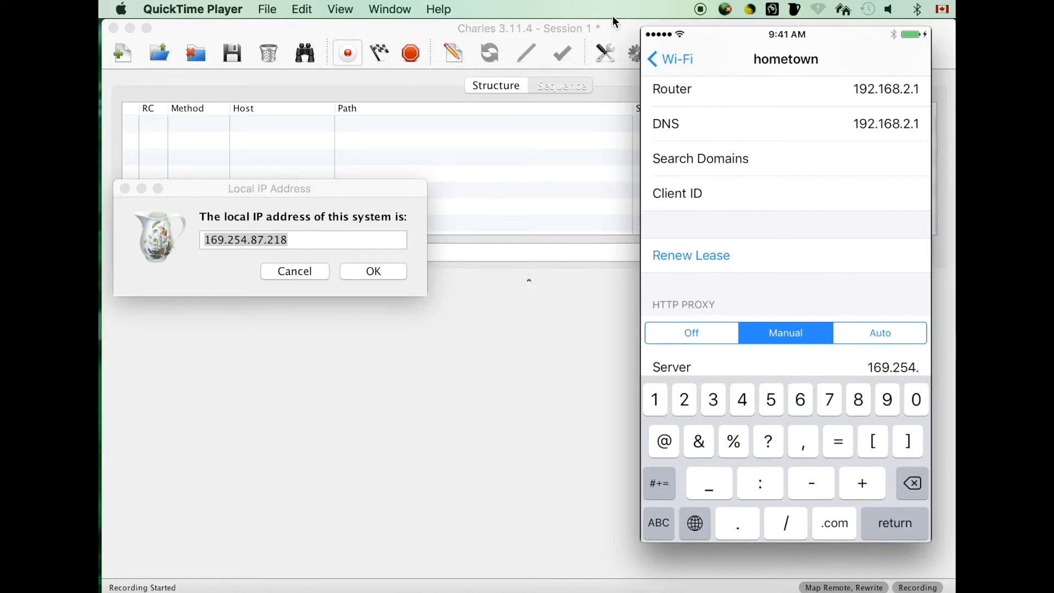
type("87.218")
type("8888")
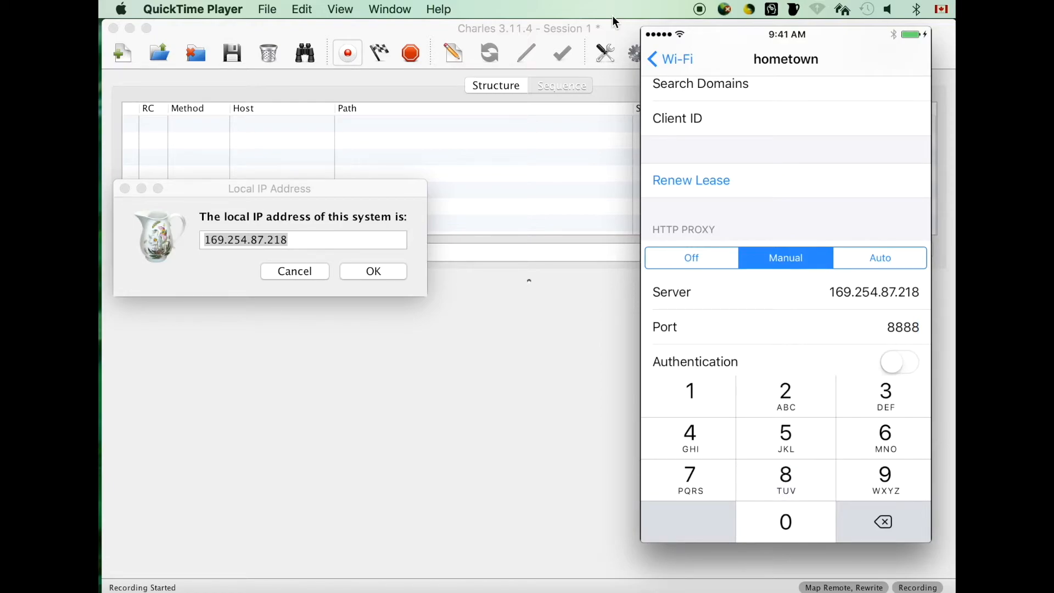
left_click(669, 59)
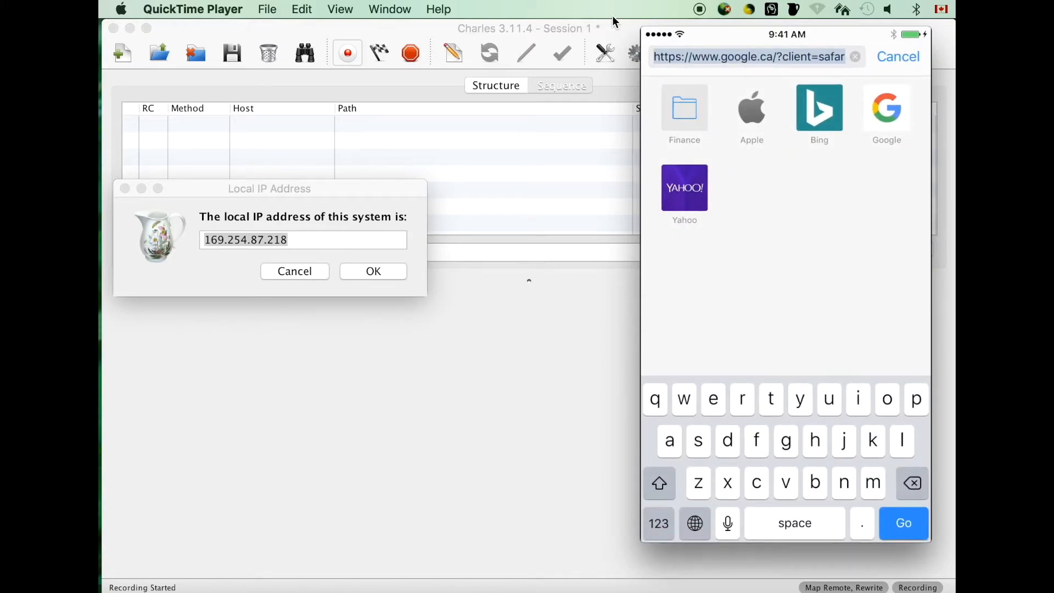
- Search Google for 'hello' on the iPhone and inspect a failed gstatic CONNECT in Charles
left_click(903, 522)
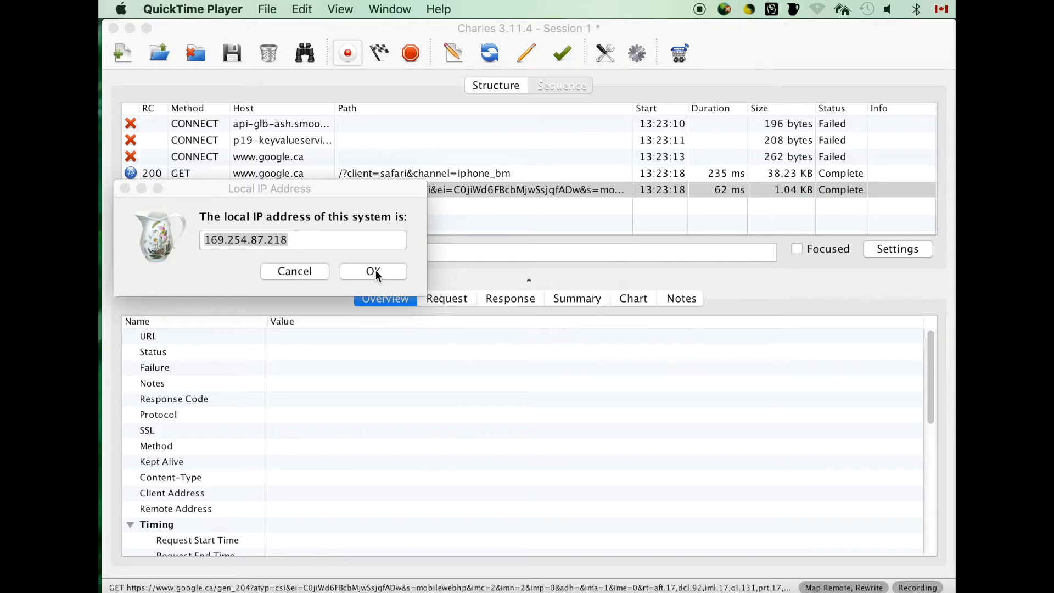
left_click(374, 271)
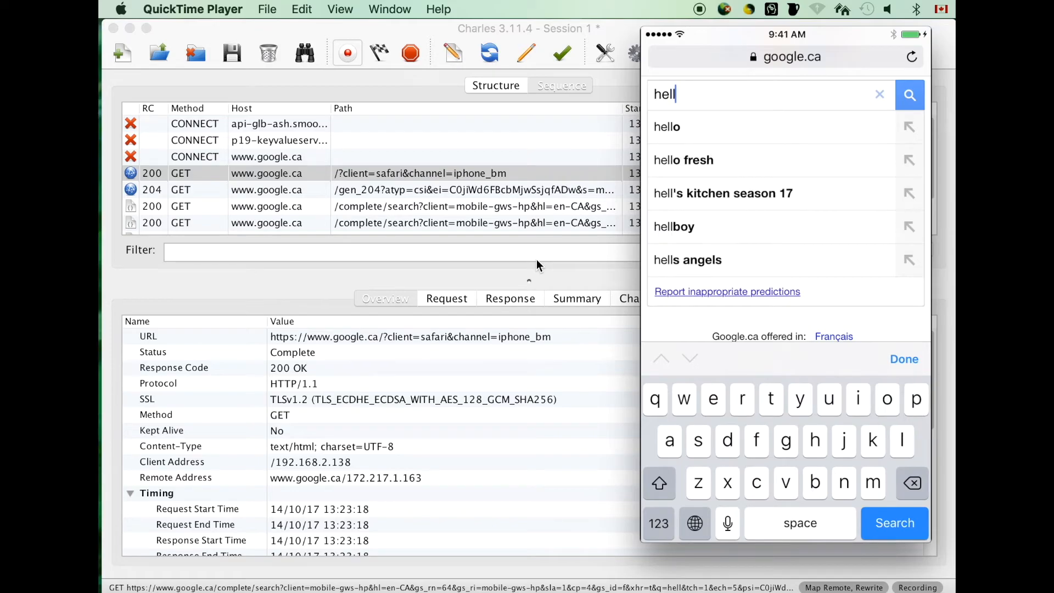
type("o")
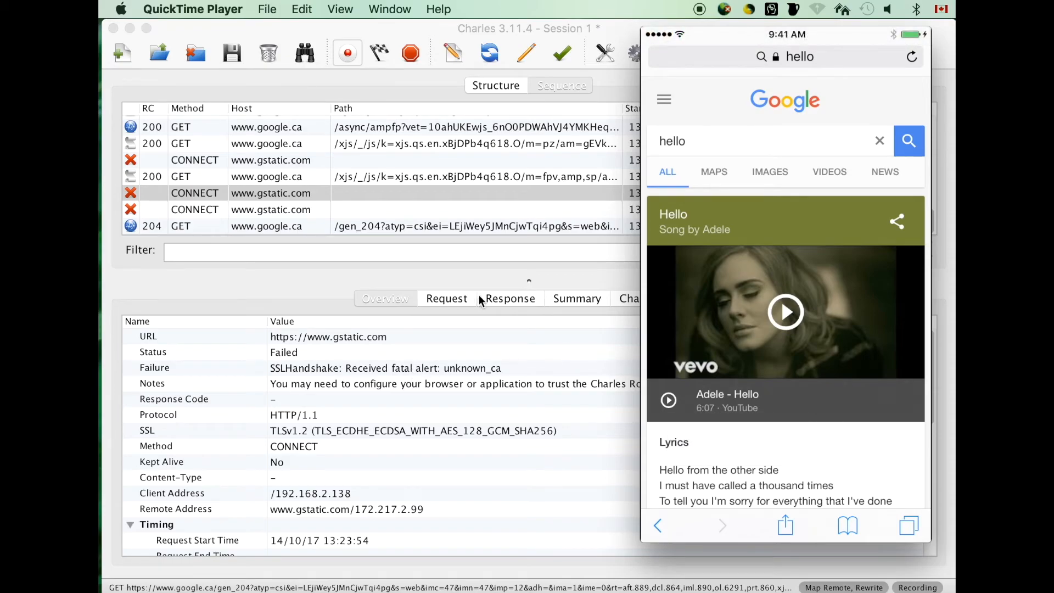
- Browse to charlesproxy.com/getssl in Safari on the iPhone
left_click(792, 56)
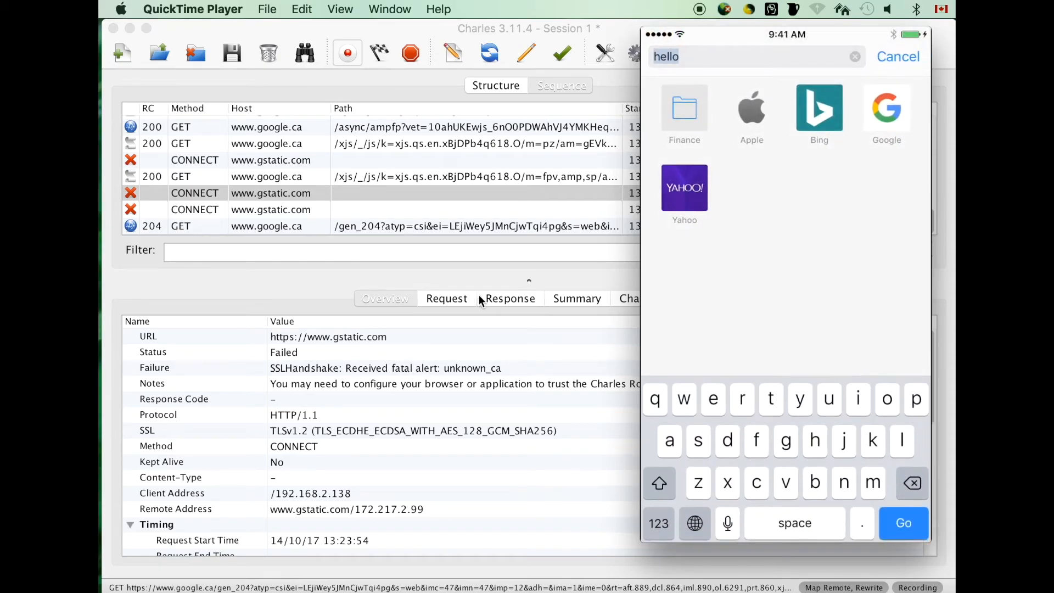
type("charlesp")
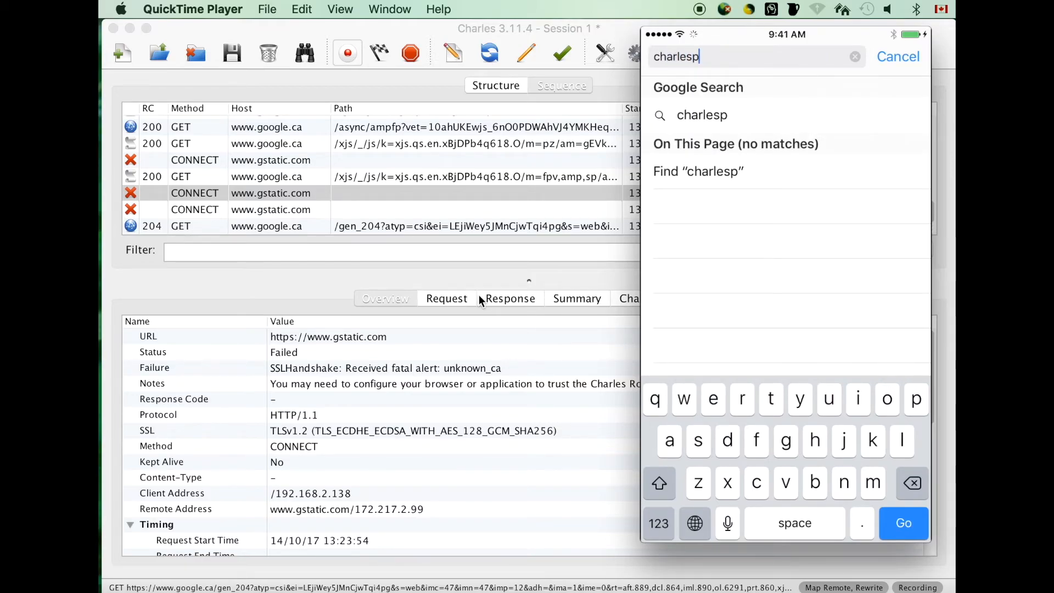
type("roxy")
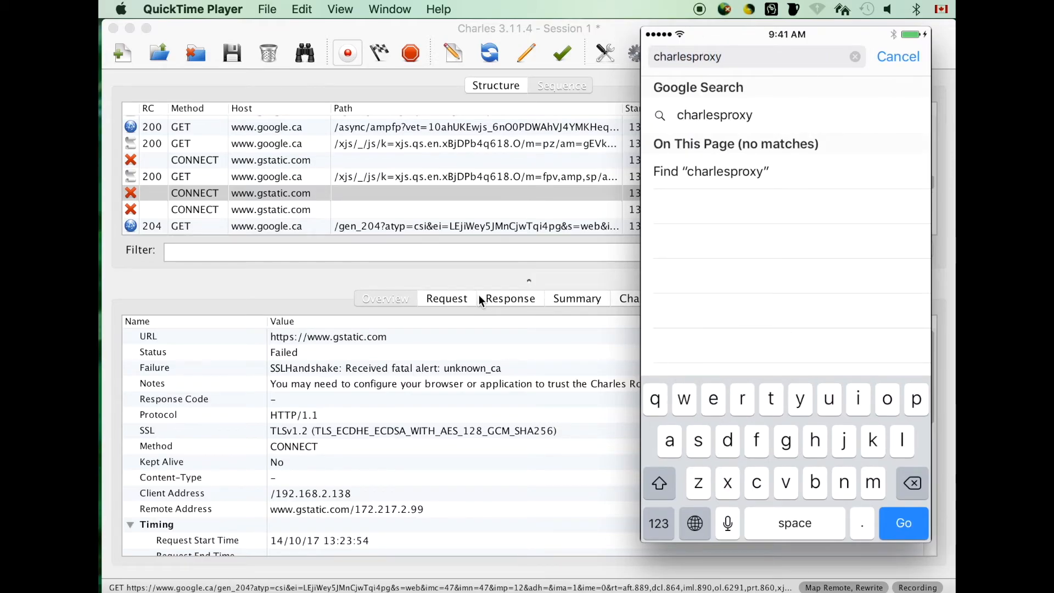
type(".com")
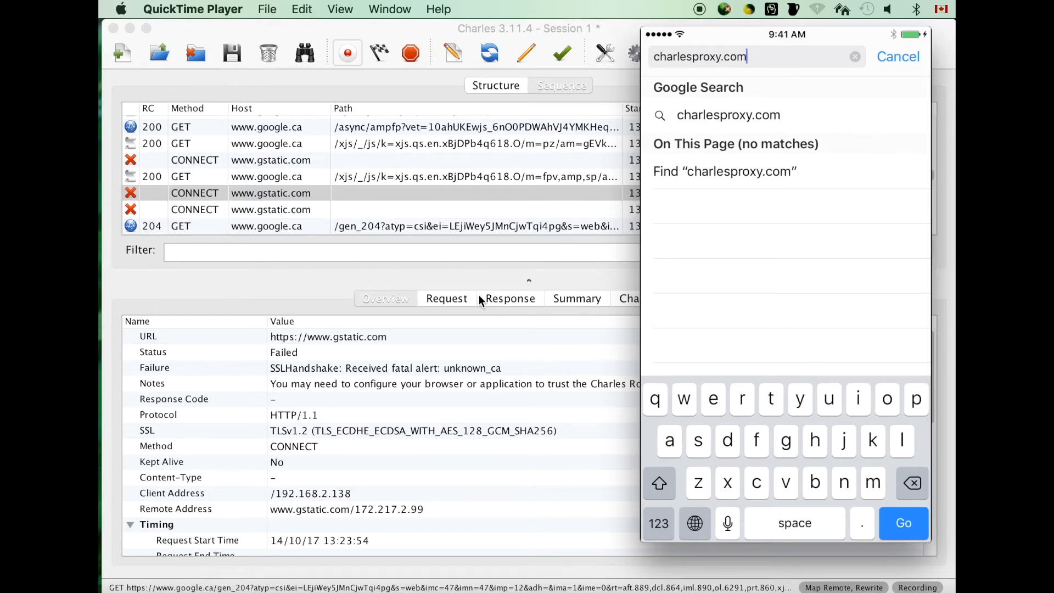
type("/")
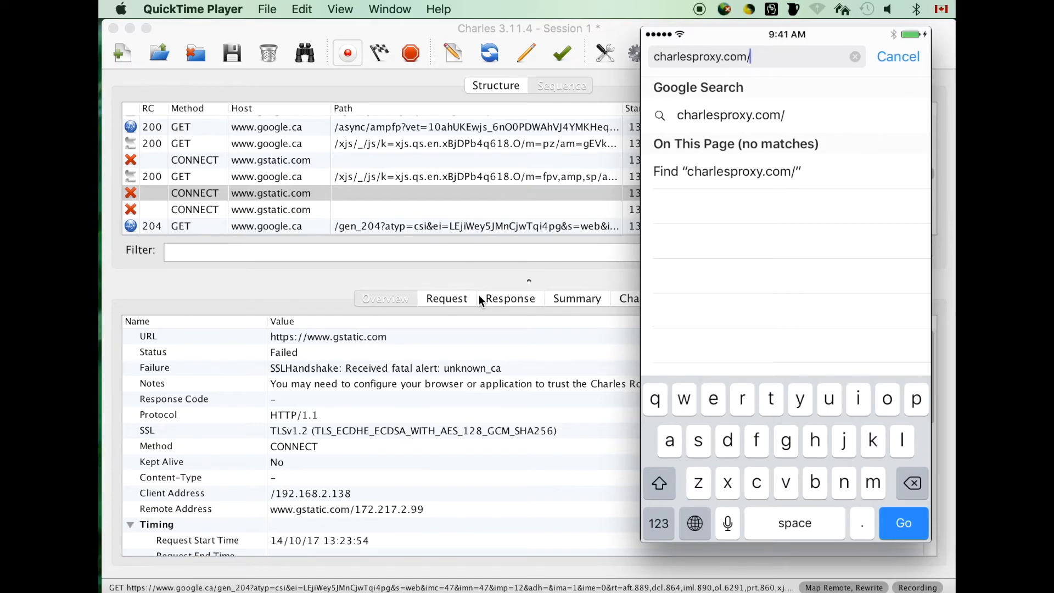
type("getss")
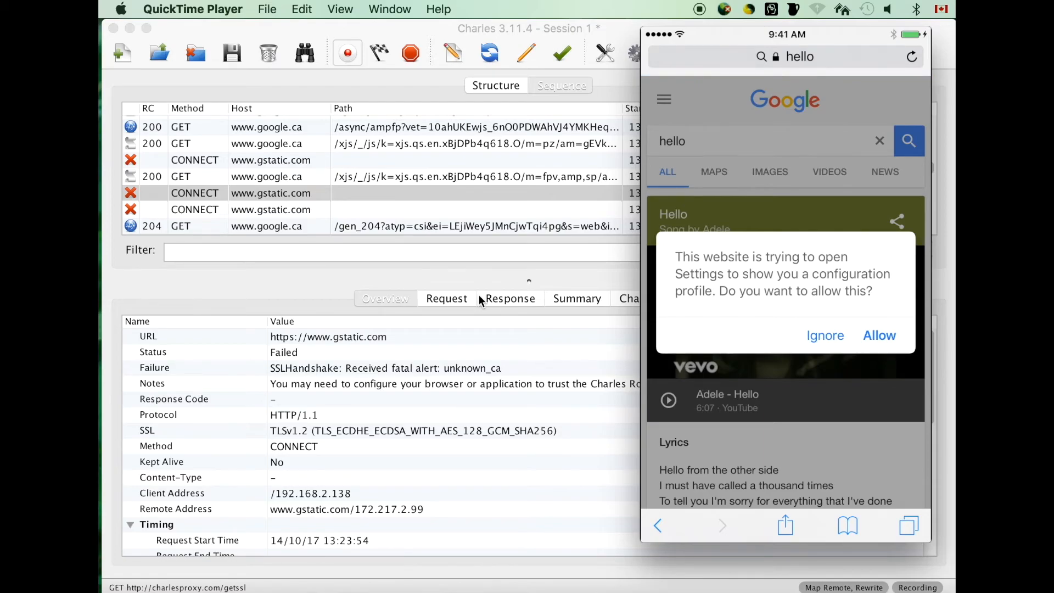
- Allow and install the Charles Proxy root certificate profile with the passcode, then return to Charles
left_click(878, 335)
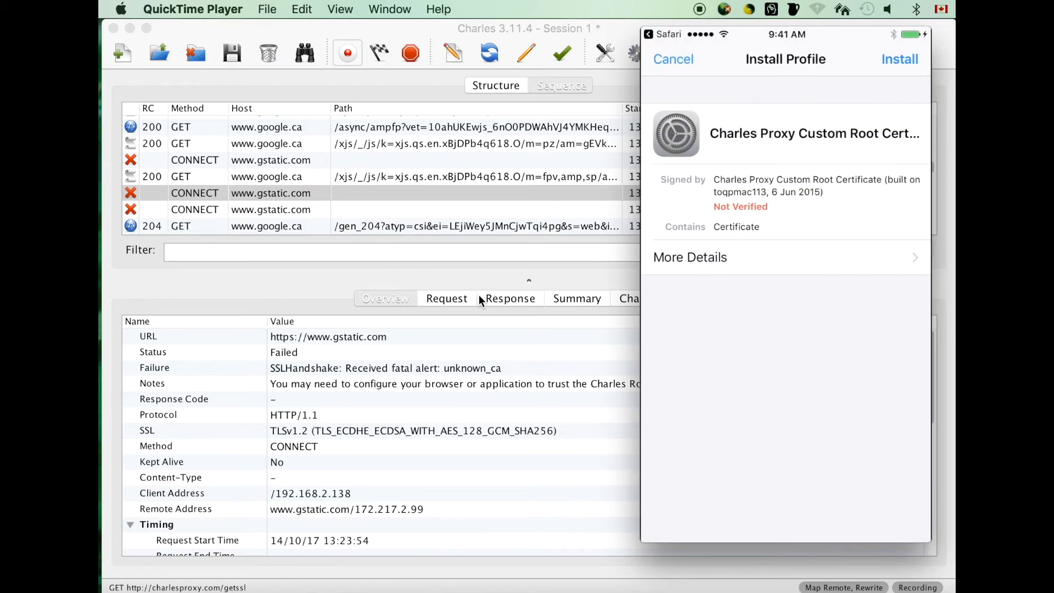
left_click(899, 59)
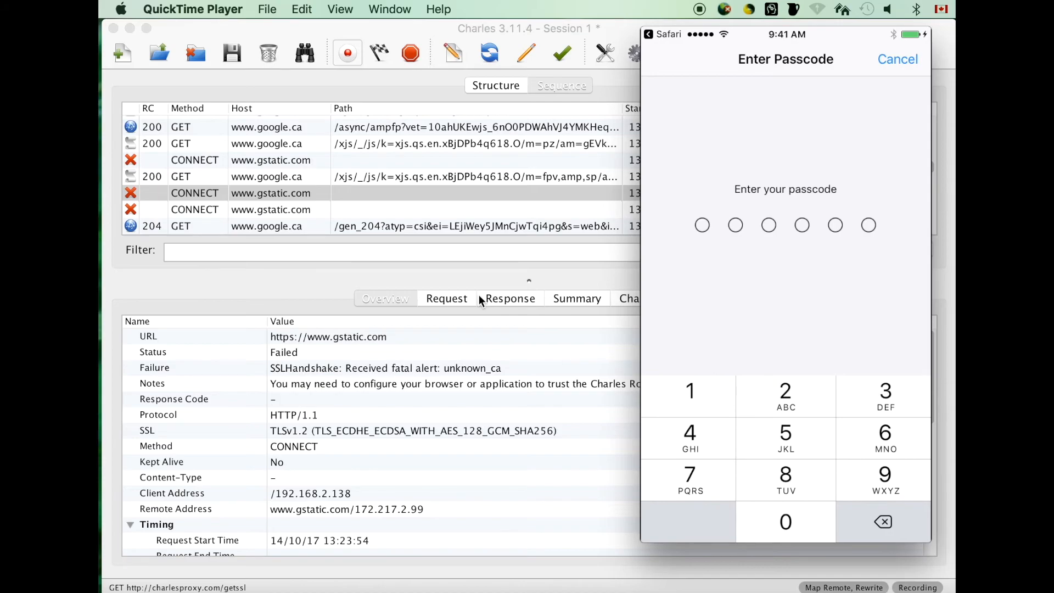
left_click(786, 480)
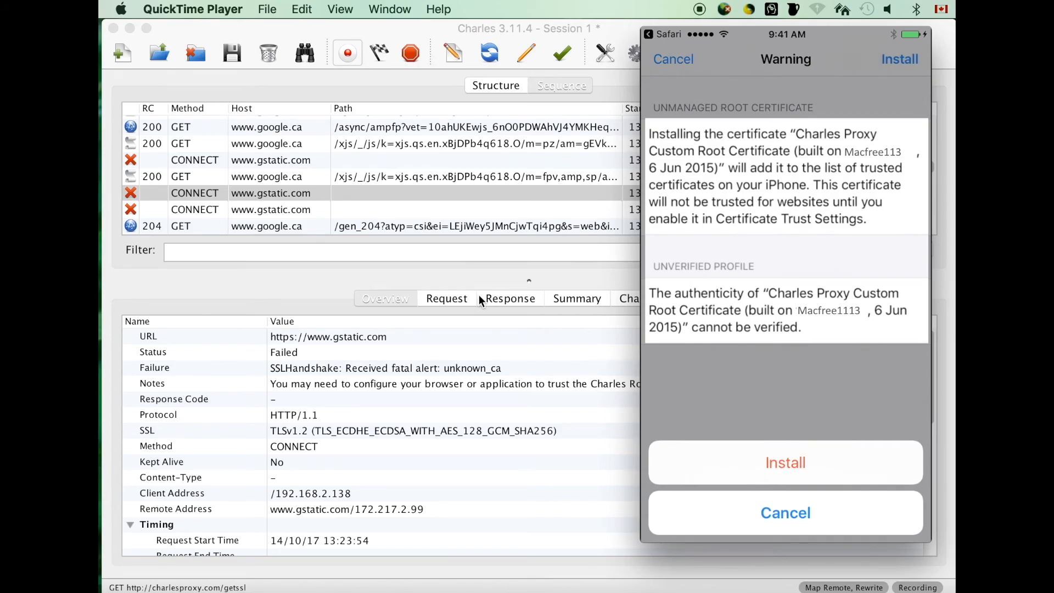
left_click(785, 462)
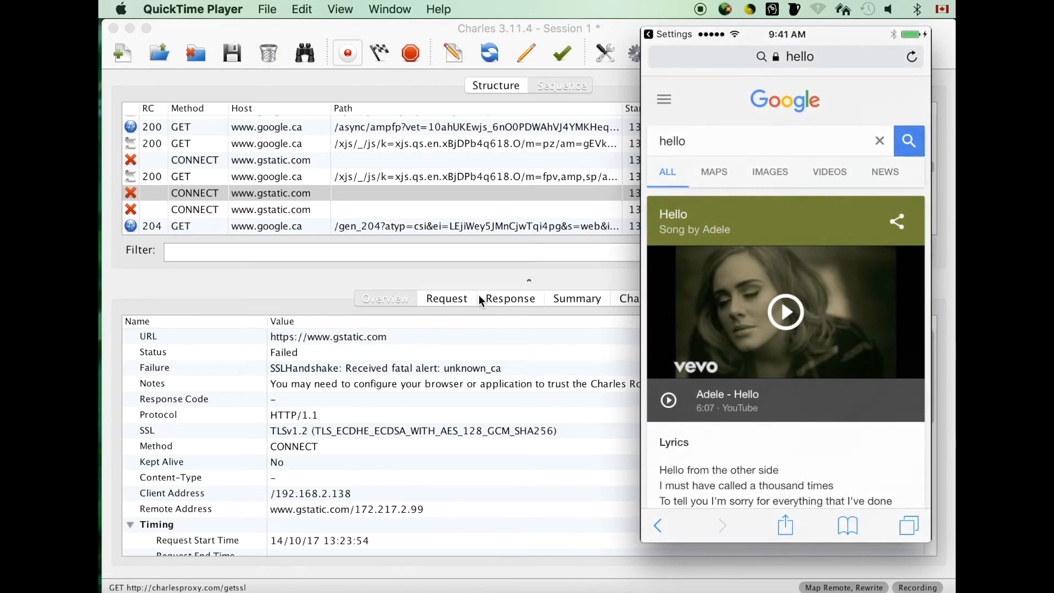
left_click(773, 56)
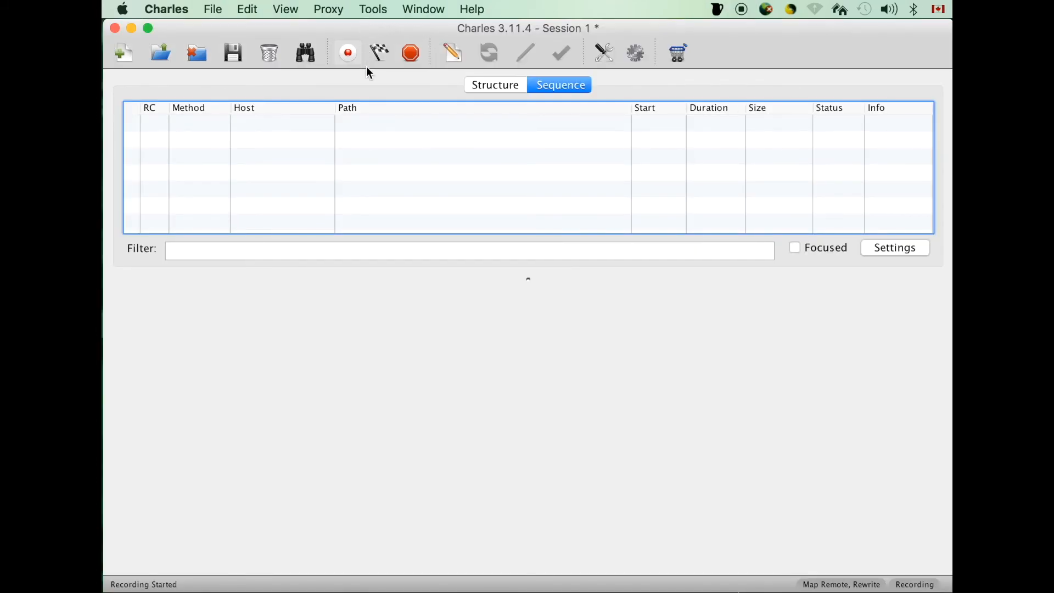
mouse_move(333, 10)
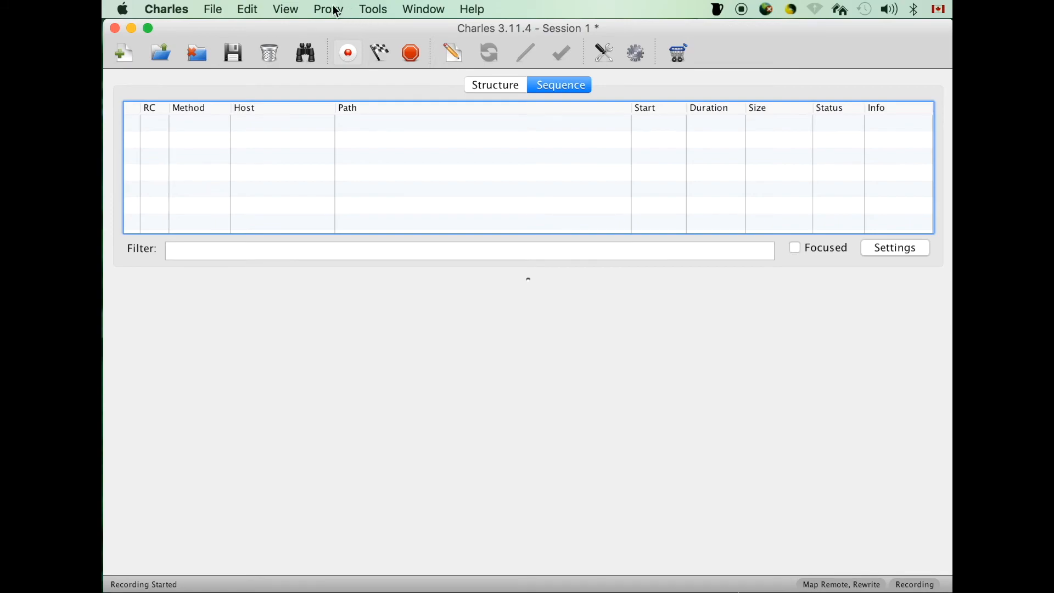
- Enable SSL proxying and add a location with Host * and Port * to match everything
left_click(328, 9)
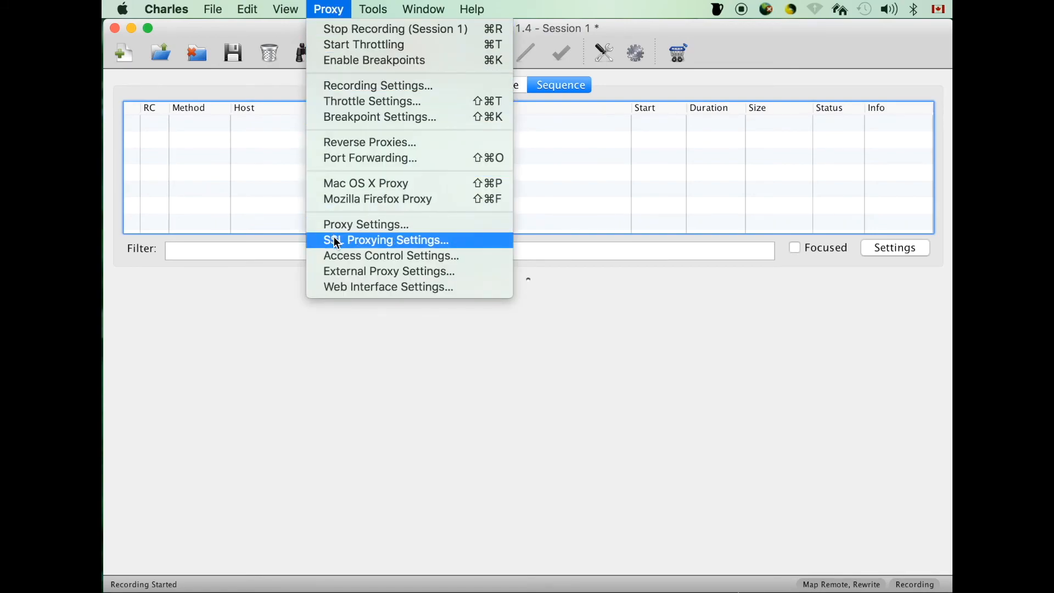
left_click(385, 241)
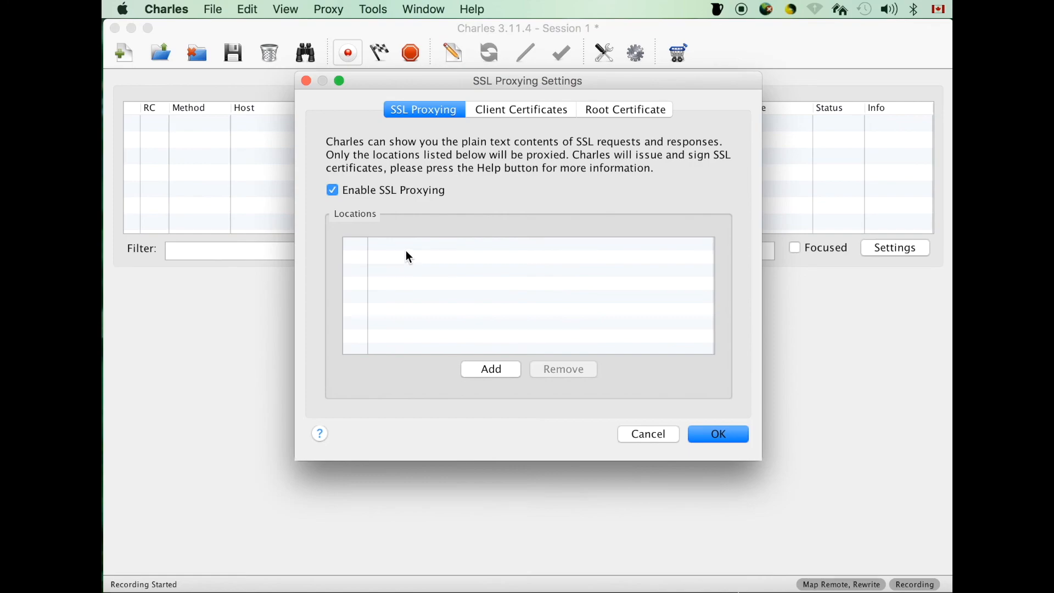
mouse_move(434, 138)
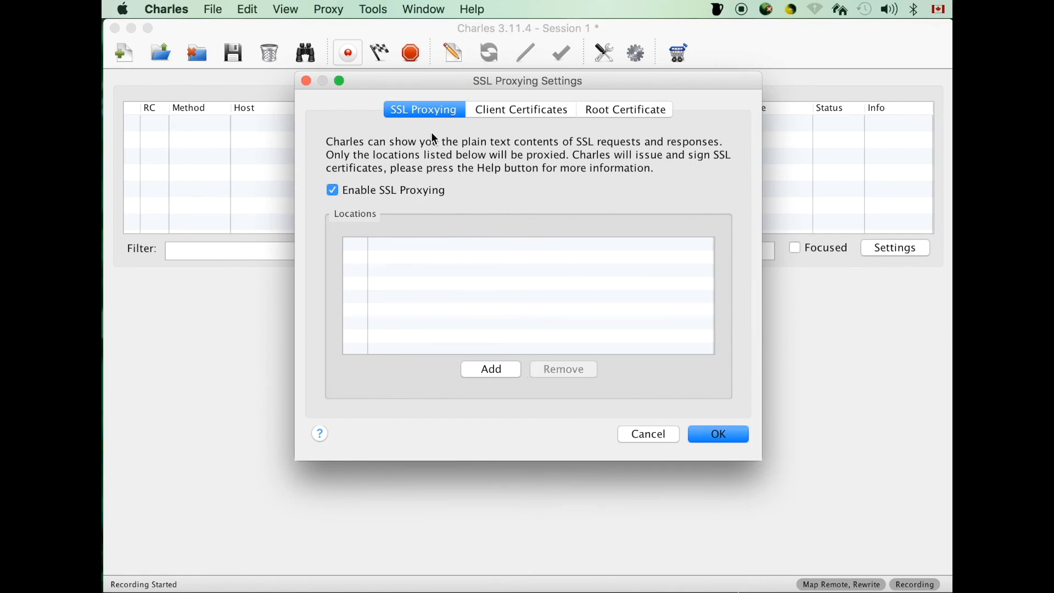
left_click(490, 369)
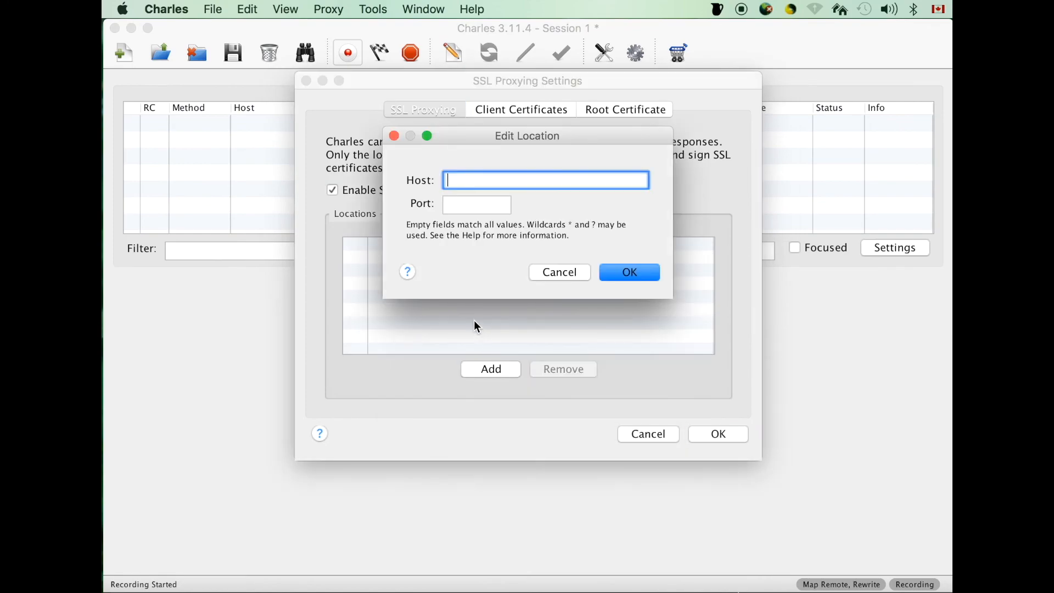
type("*")
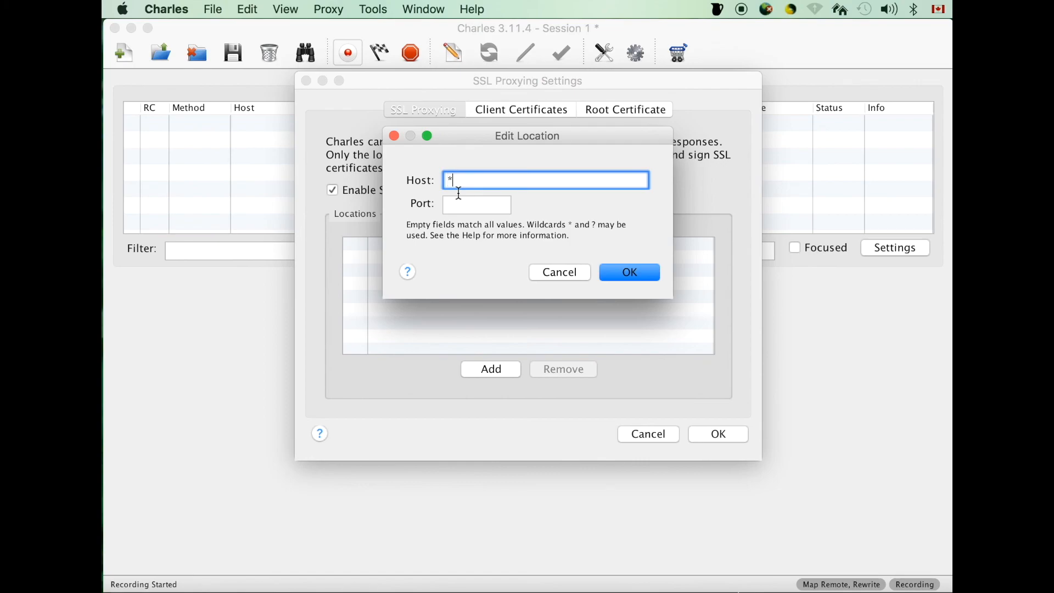
left_click(476, 204)
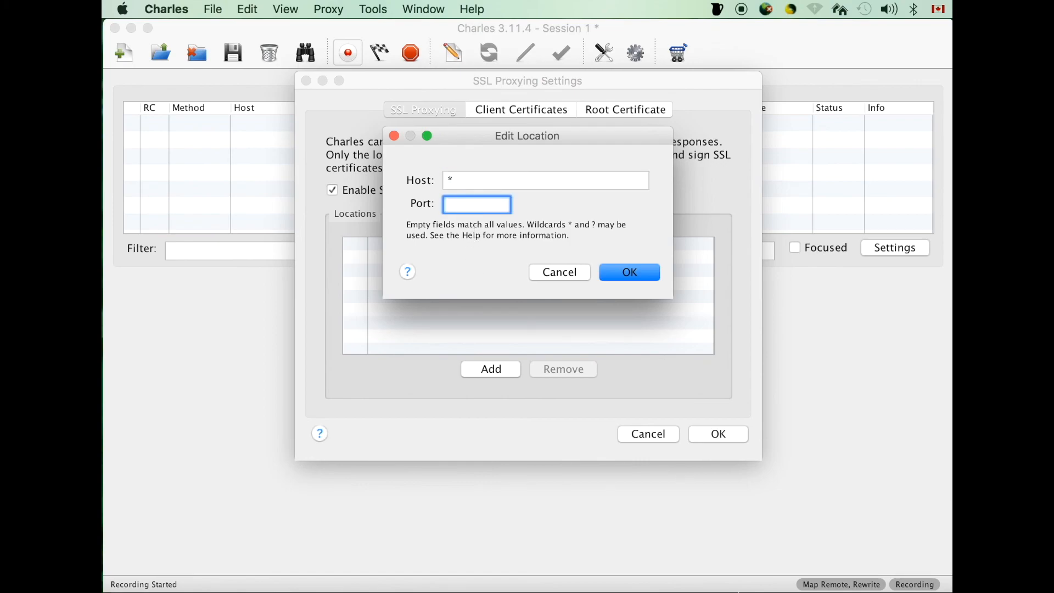
type("*")
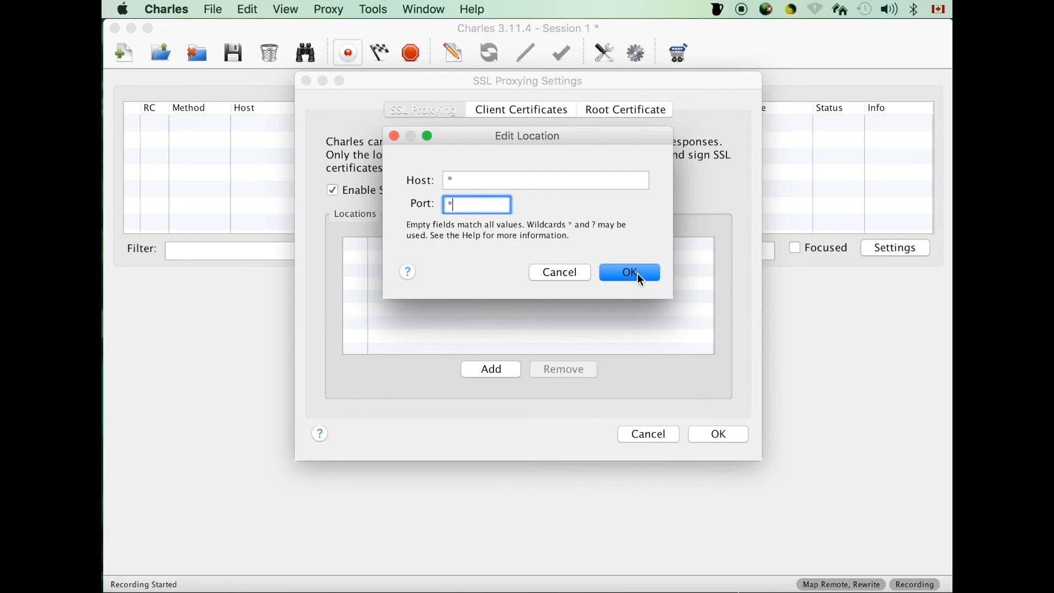